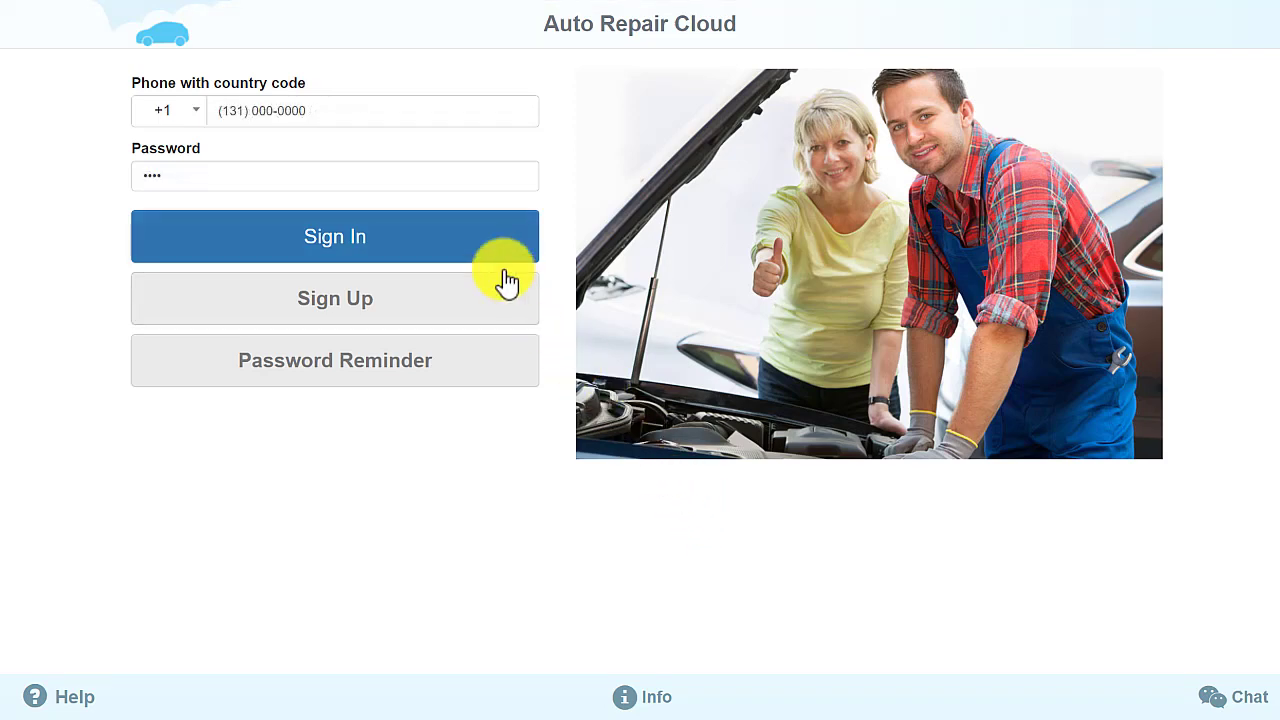
Sign in to the shop account with the phone number and password.
left_click(335, 236)
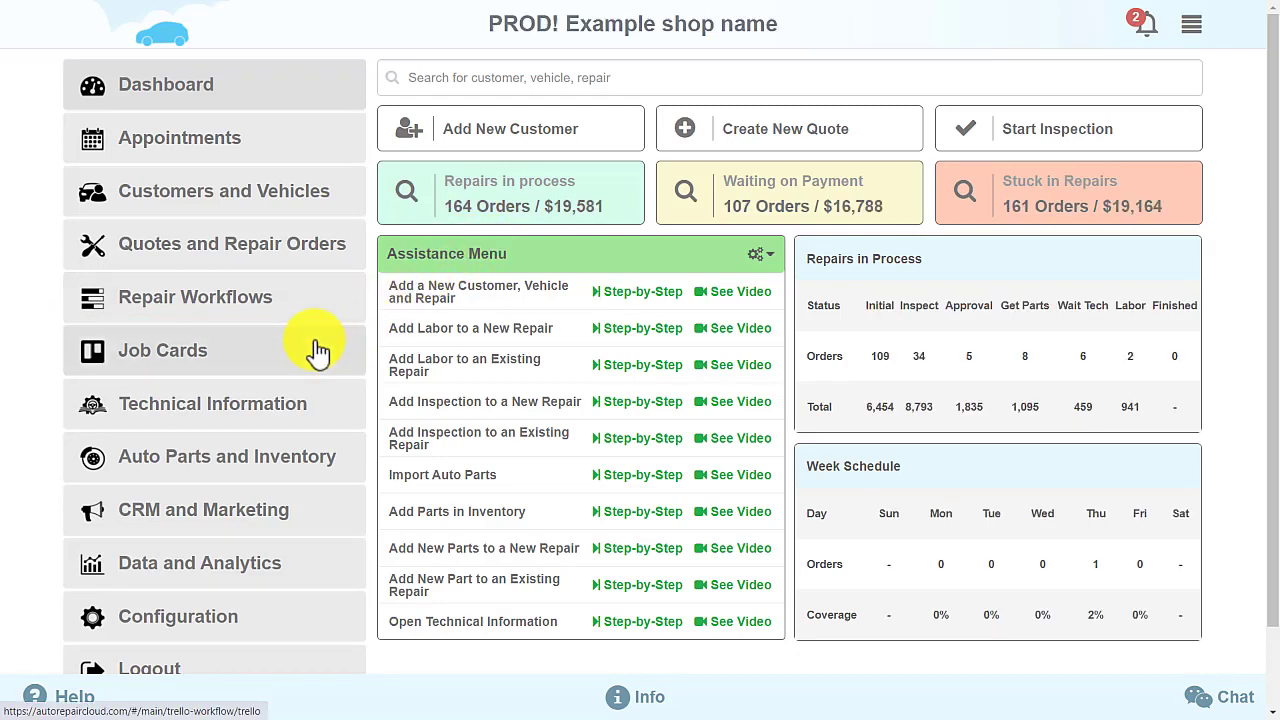
On Job Cards, move the 2012 Honda Accord from Get Parts to Wait Tech, approving all items.
left_click(163, 350)
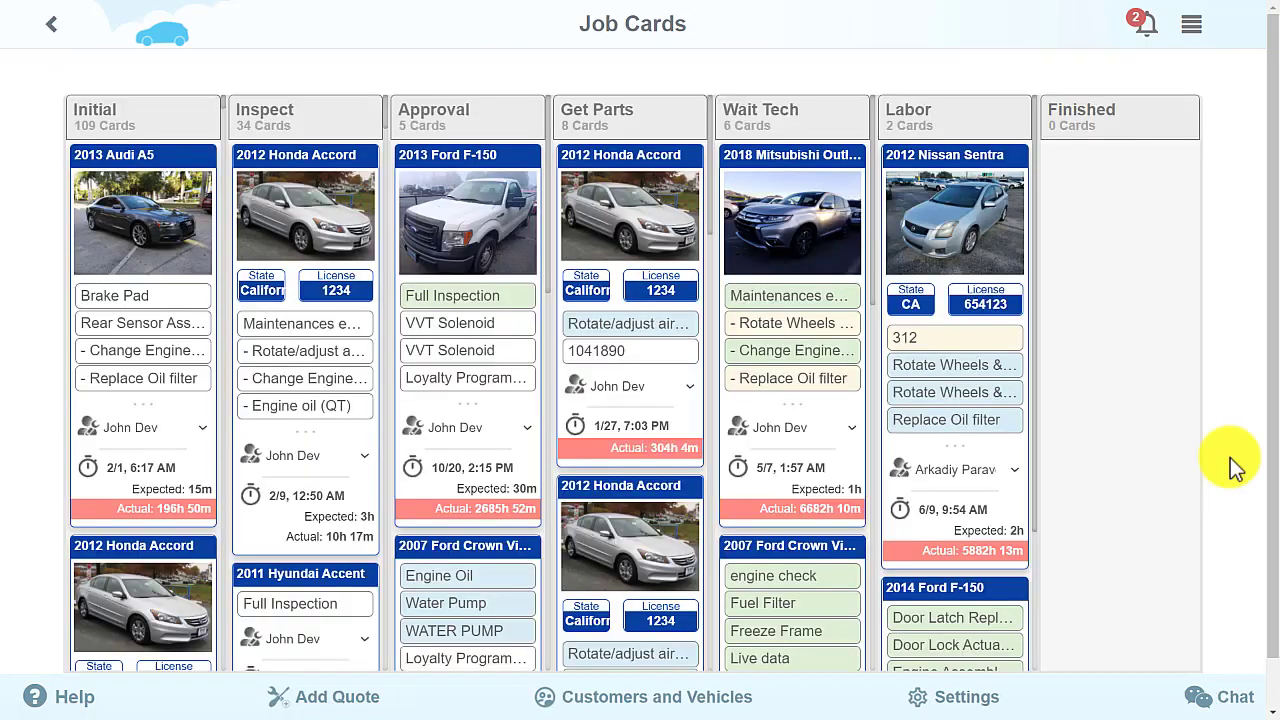
mouse_move(1100, 408)
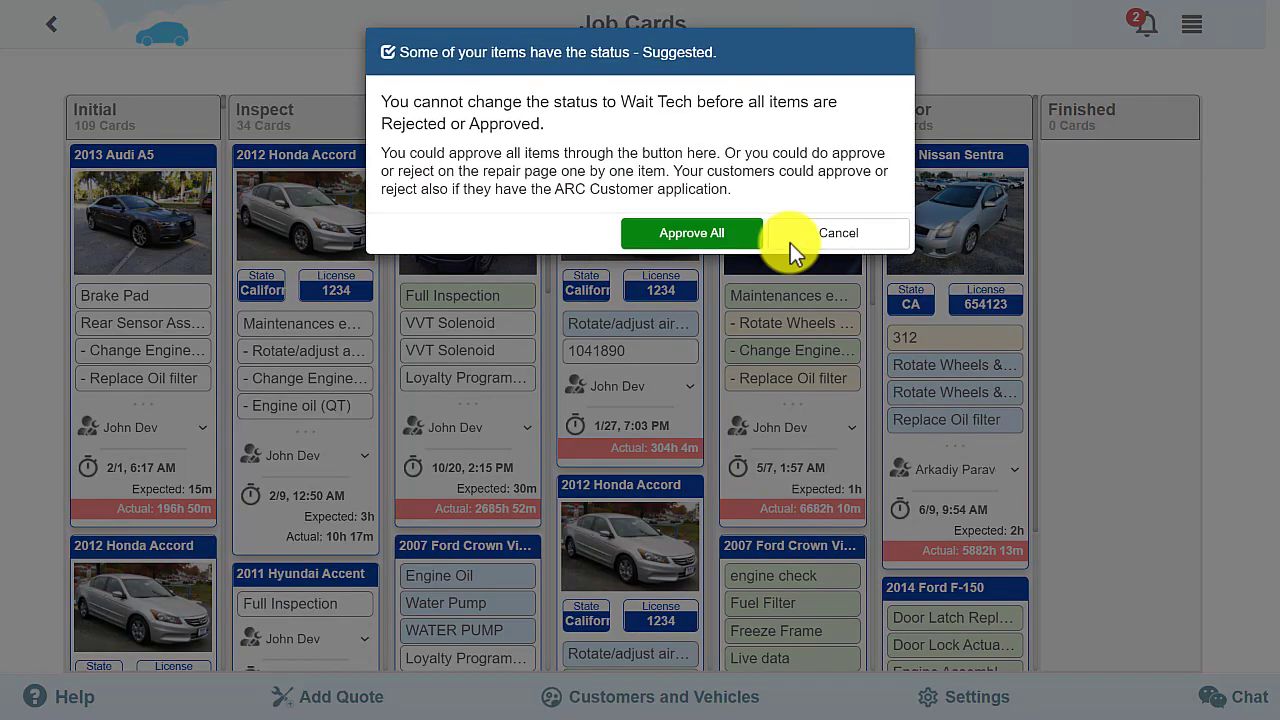
left_click(838, 233)
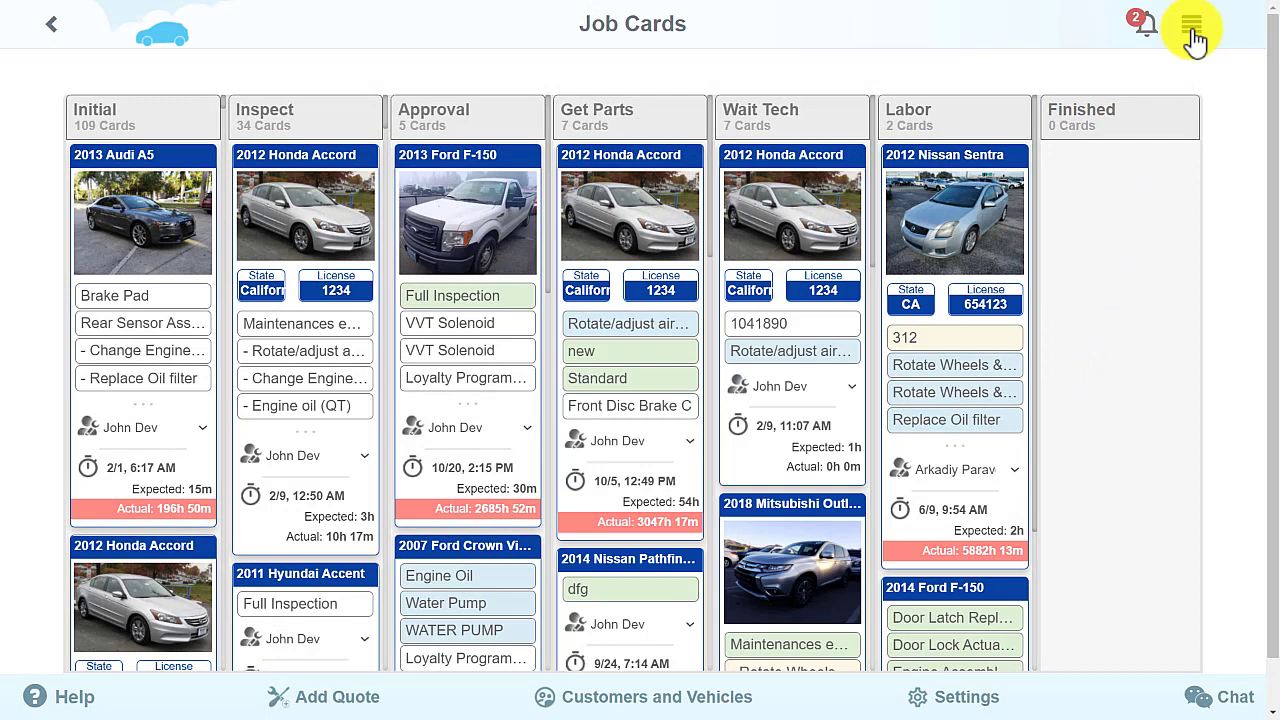
left_click(1190, 28)
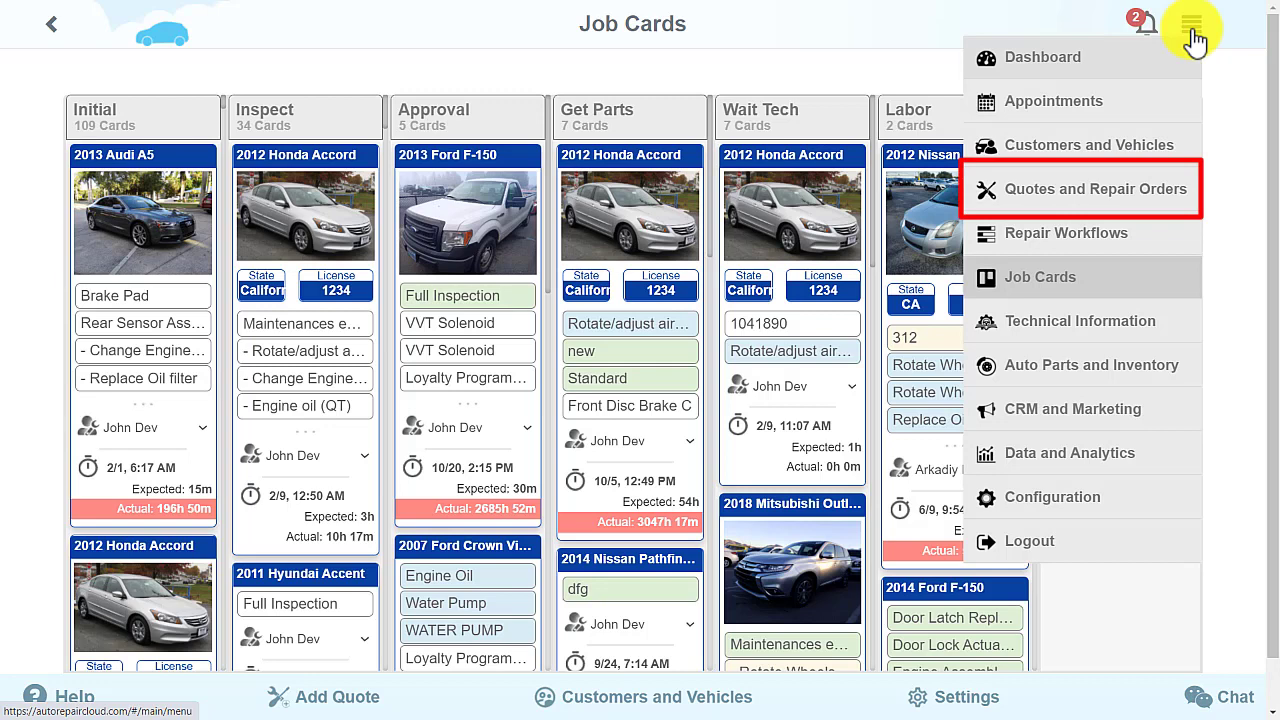
mouse_move(1217, 328)
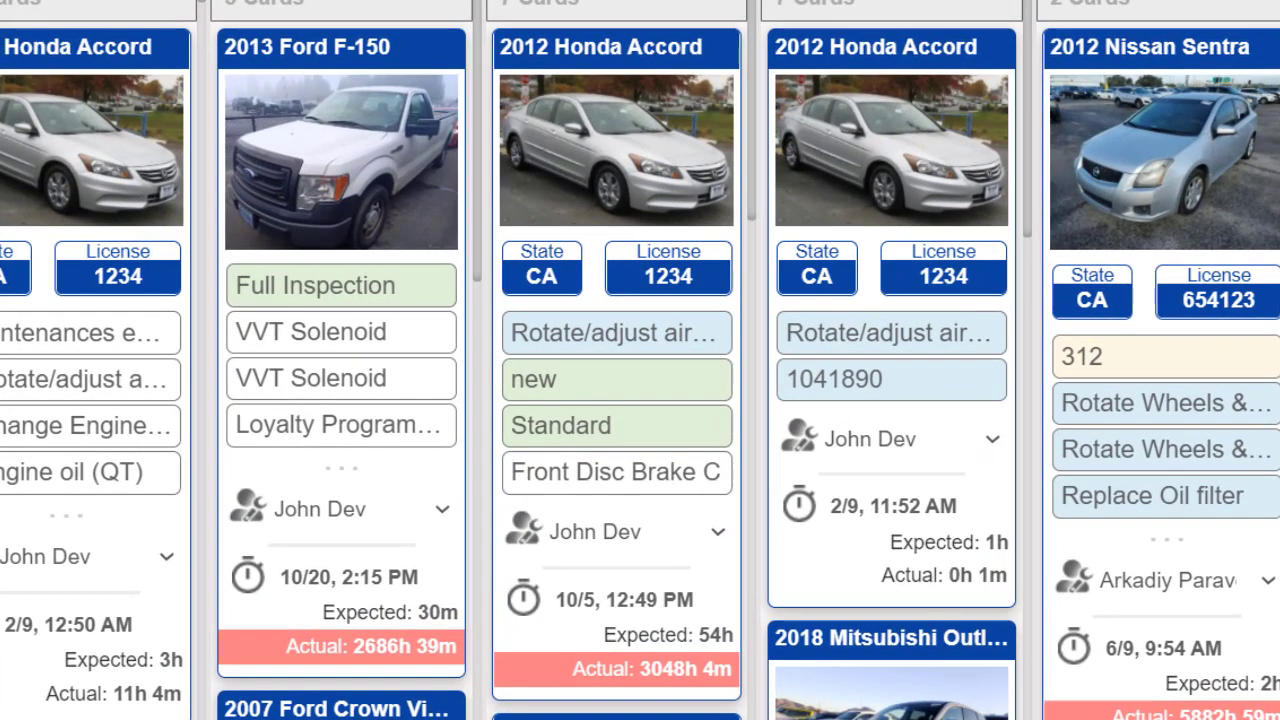
left_click(615, 150)
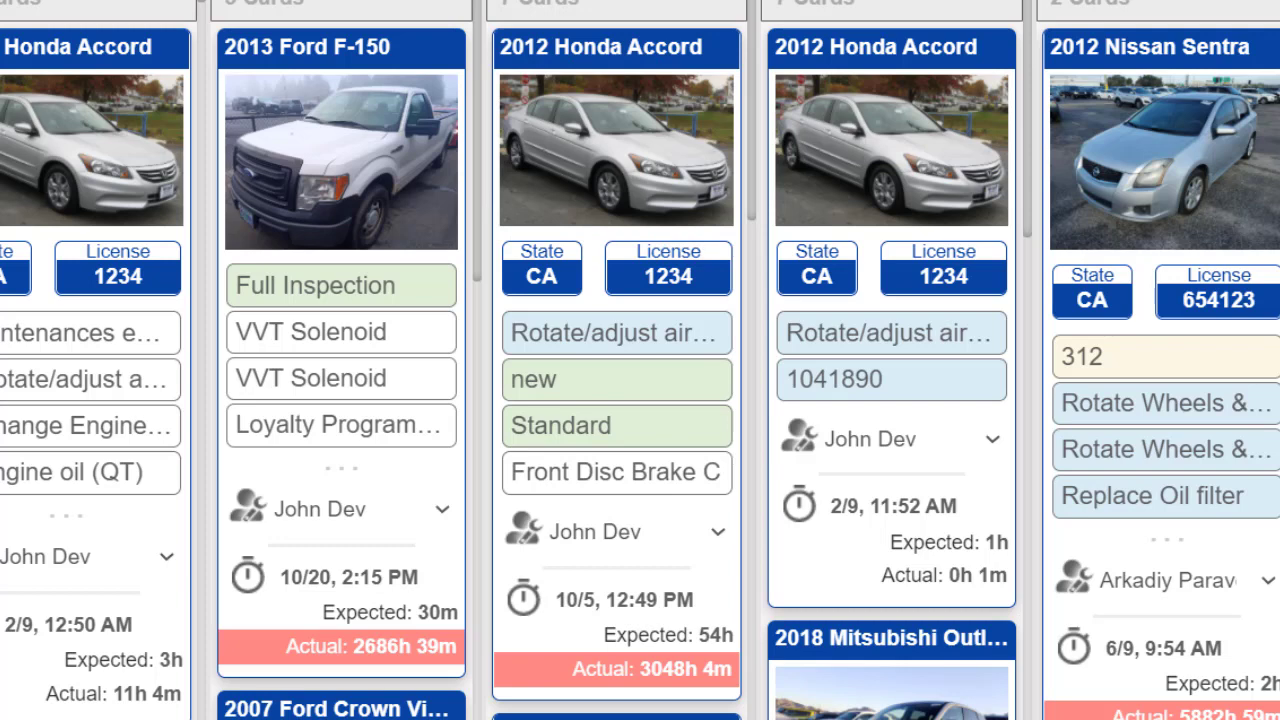
left_click(615, 268)
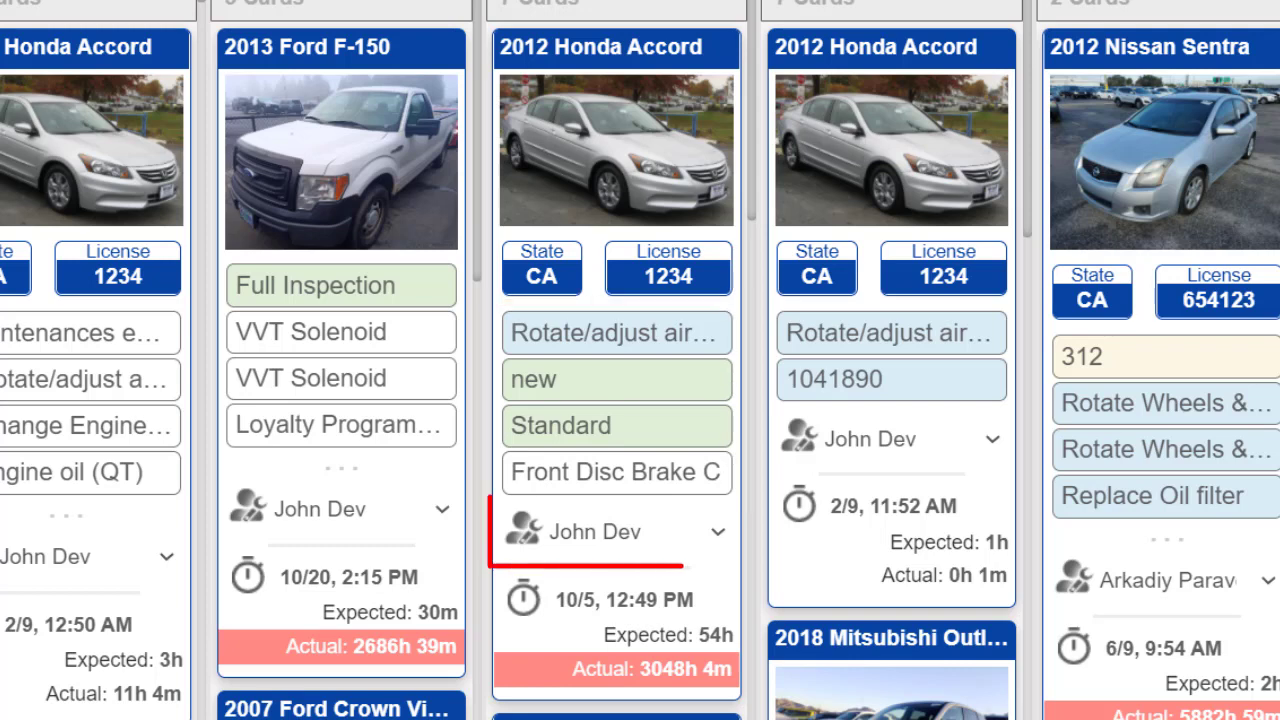
left_click(616, 531)
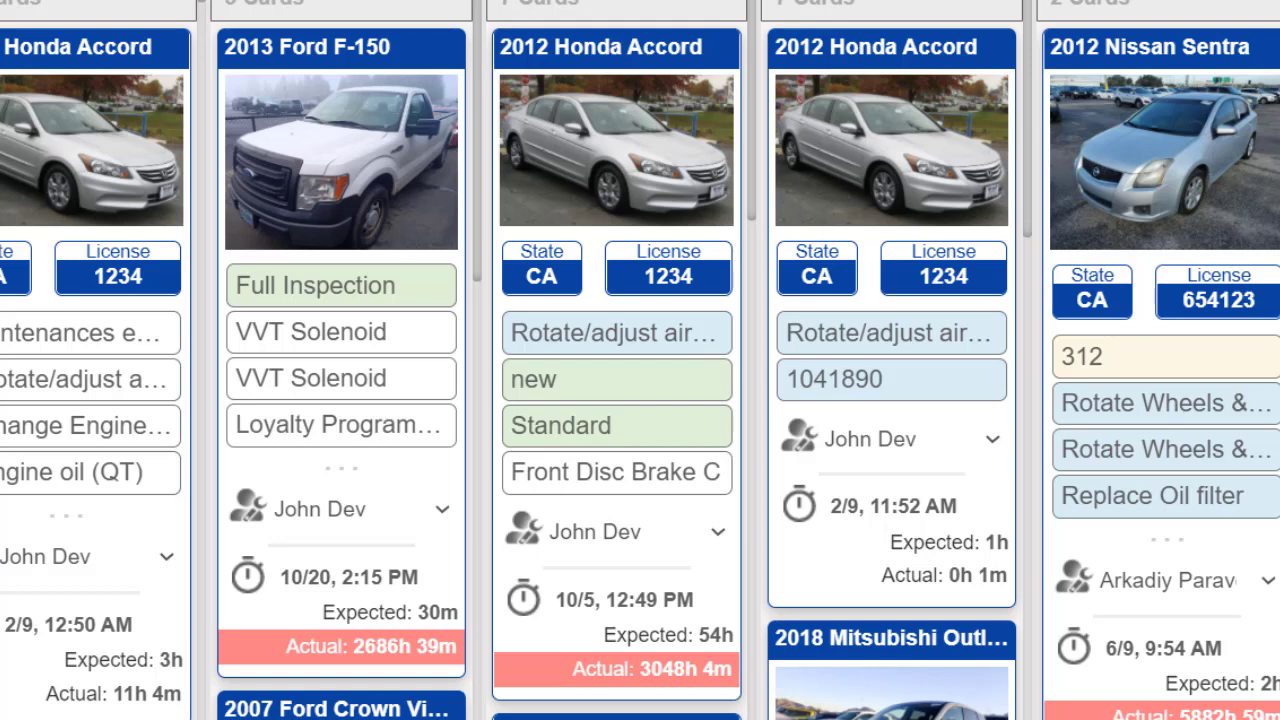
left_click(615, 630)
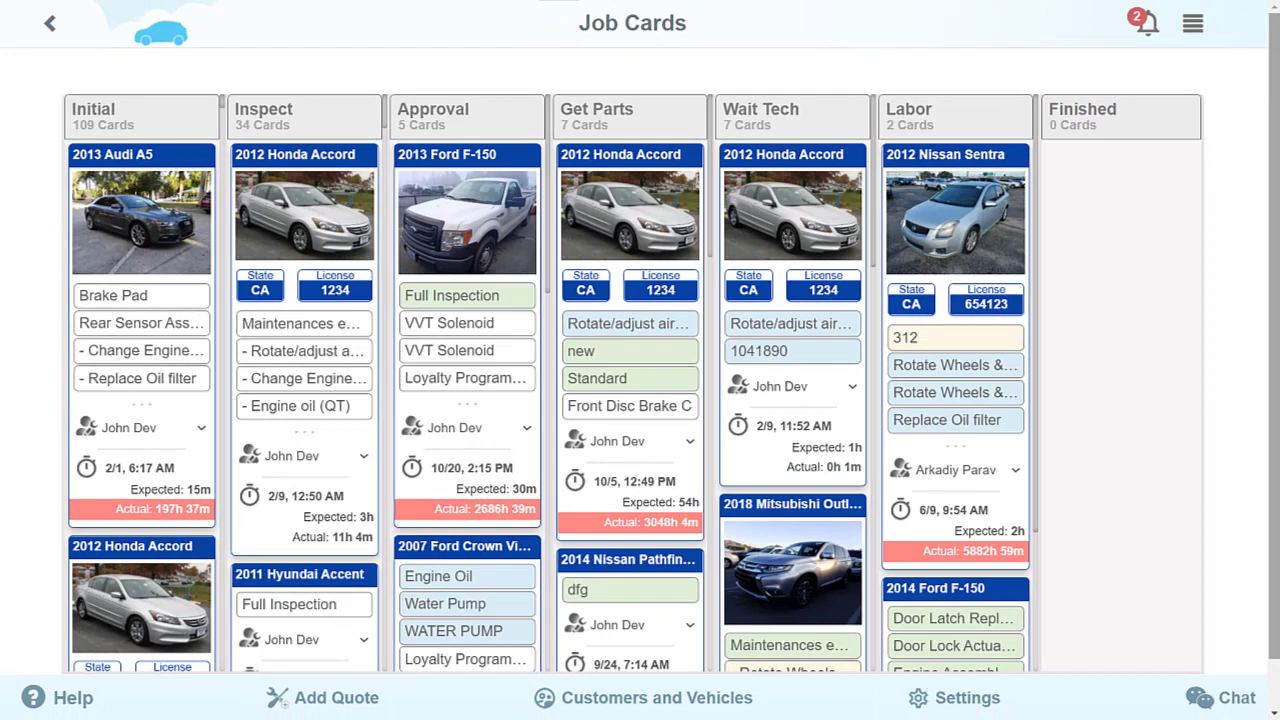
Open the 2013 Audi A5 repair order, set its stage to Inspect, and return to Job Cards.
left_click(140, 215)
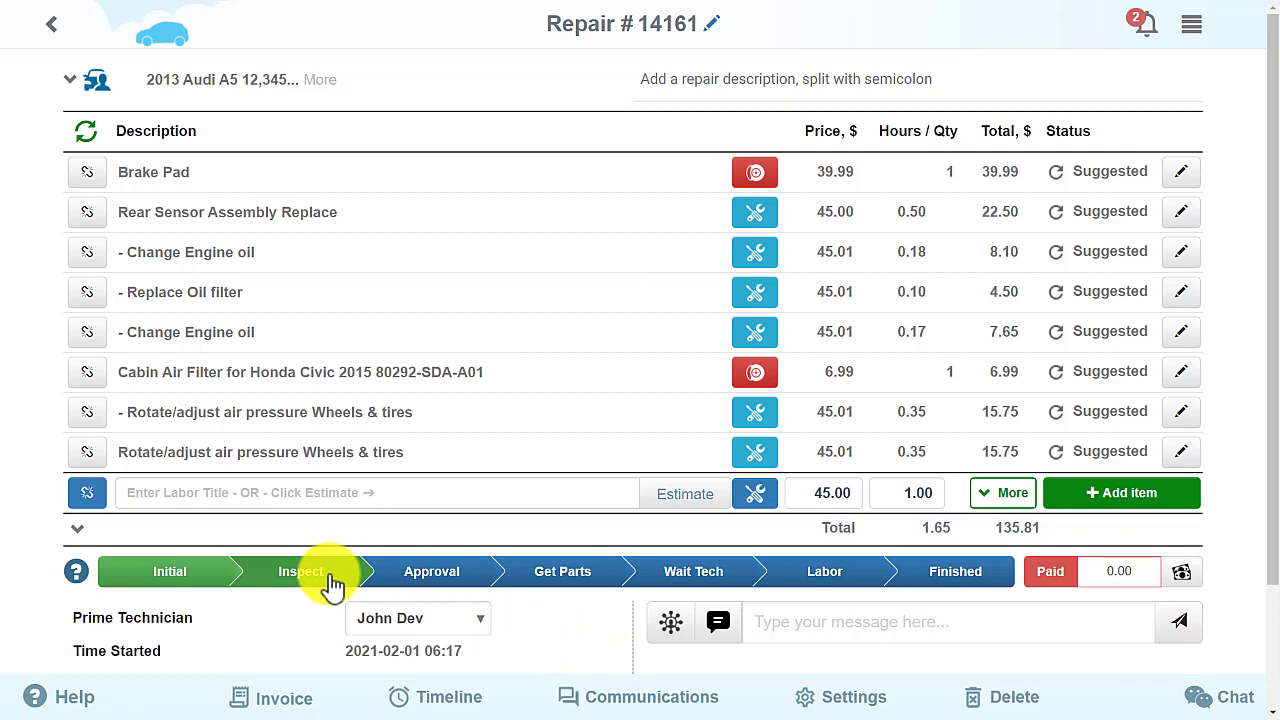
left_click(1190, 24)
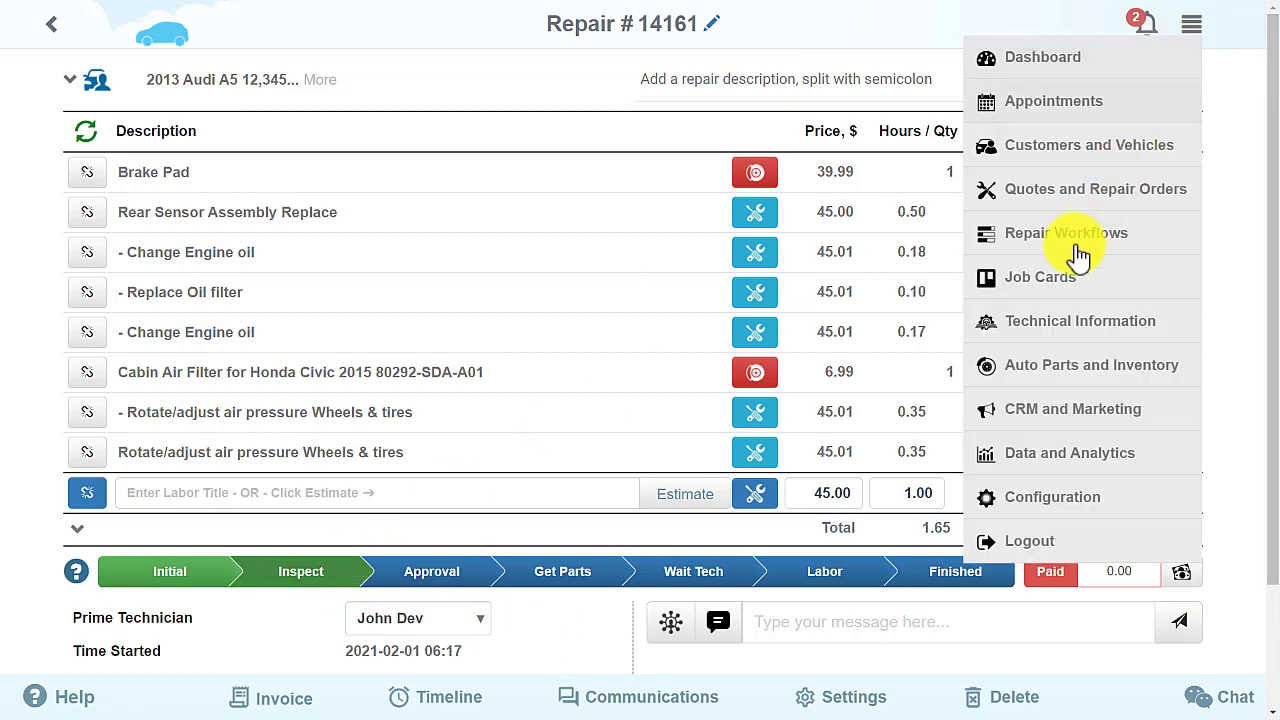
left_click(1040, 277)
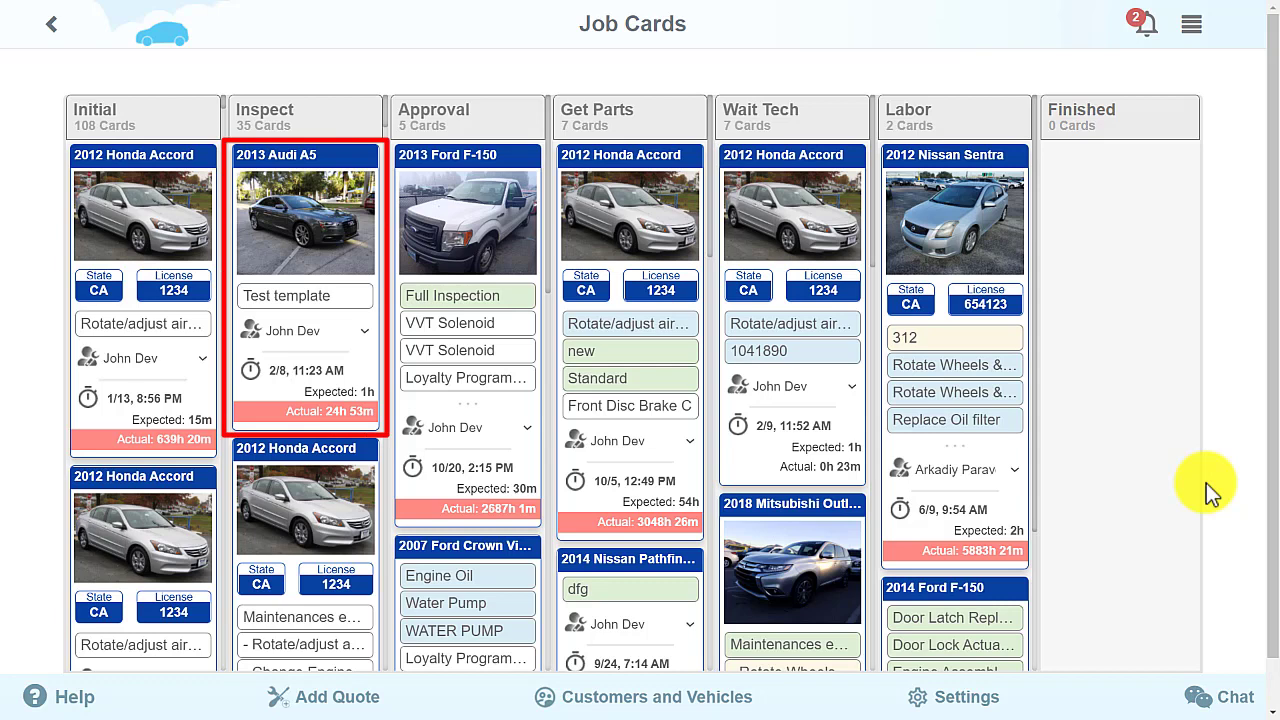
mouse_move(629, 323)
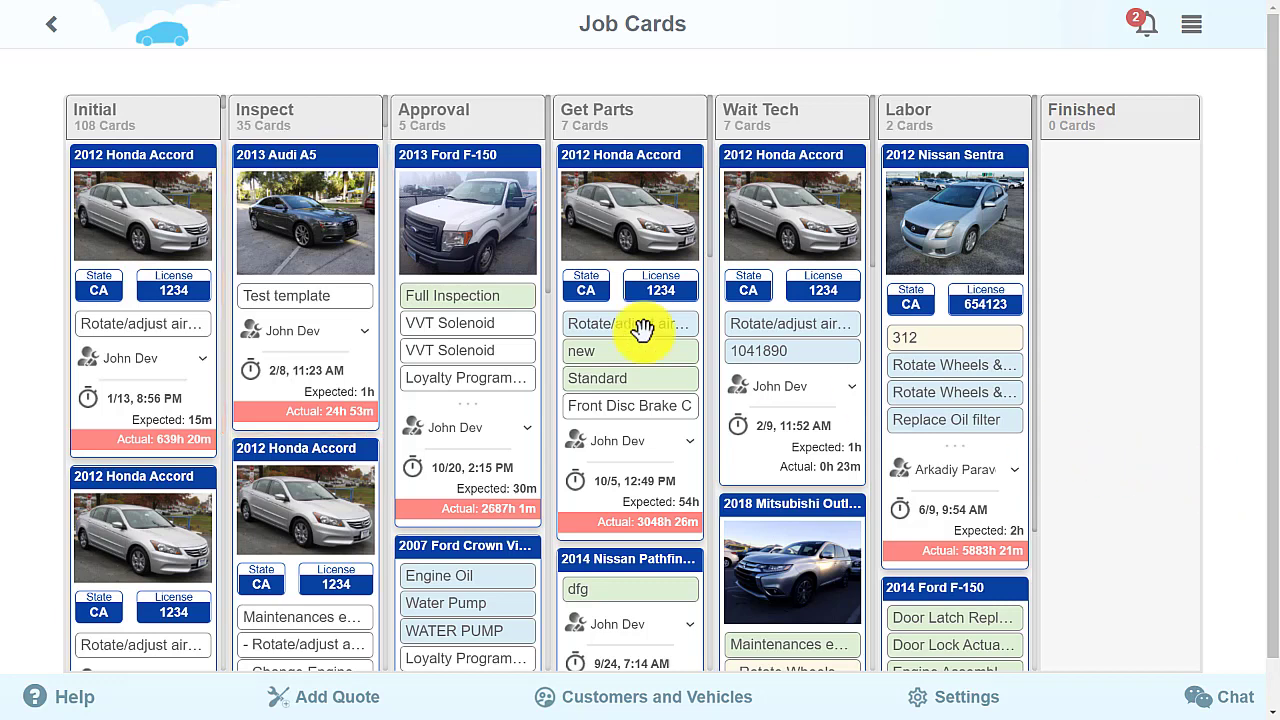
mouse_move(305, 240)
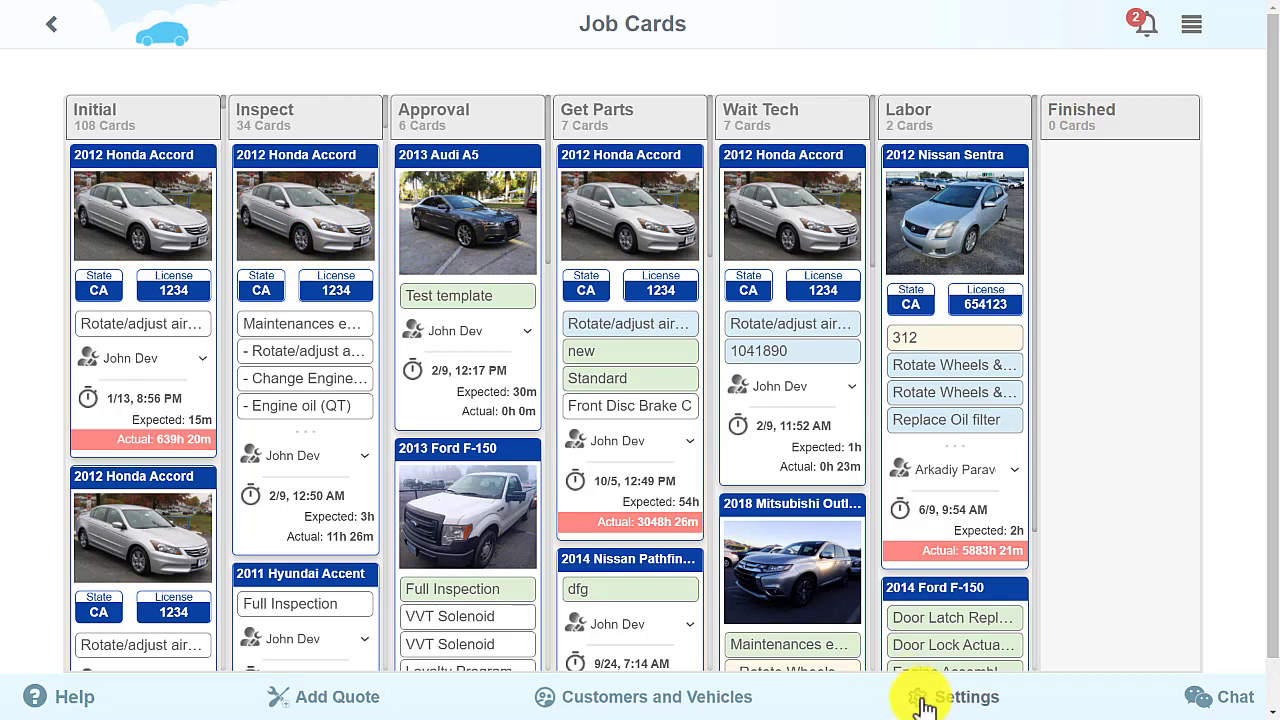
Switch the job cards board to Short View via Settings and open the hamburger menu.
left_click(966, 697)
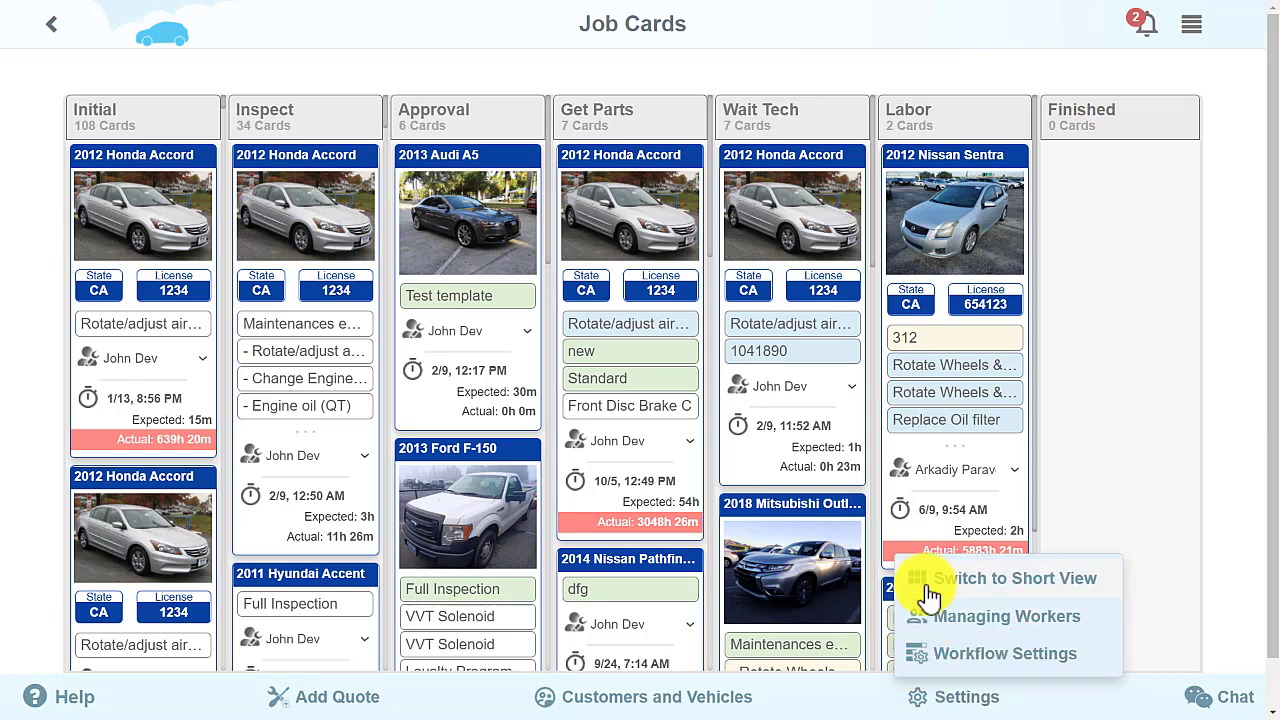
left_click(1017, 578)
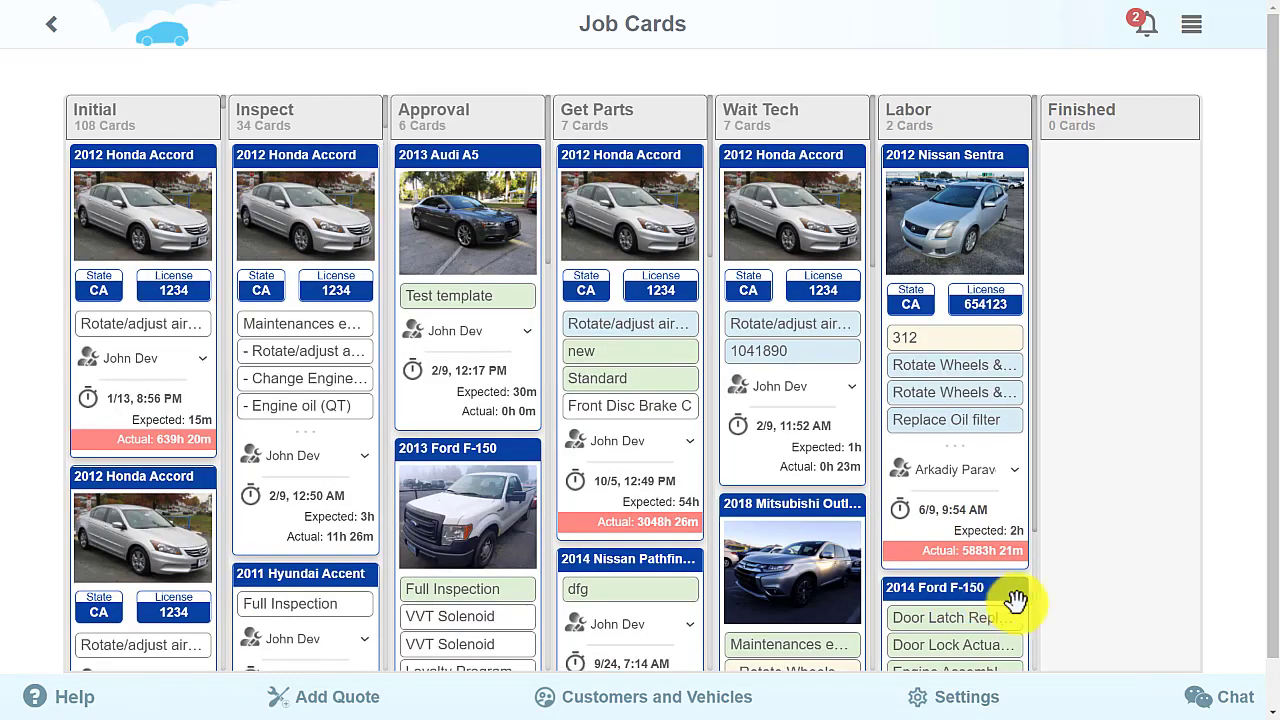
mouse_move(1110, 632)
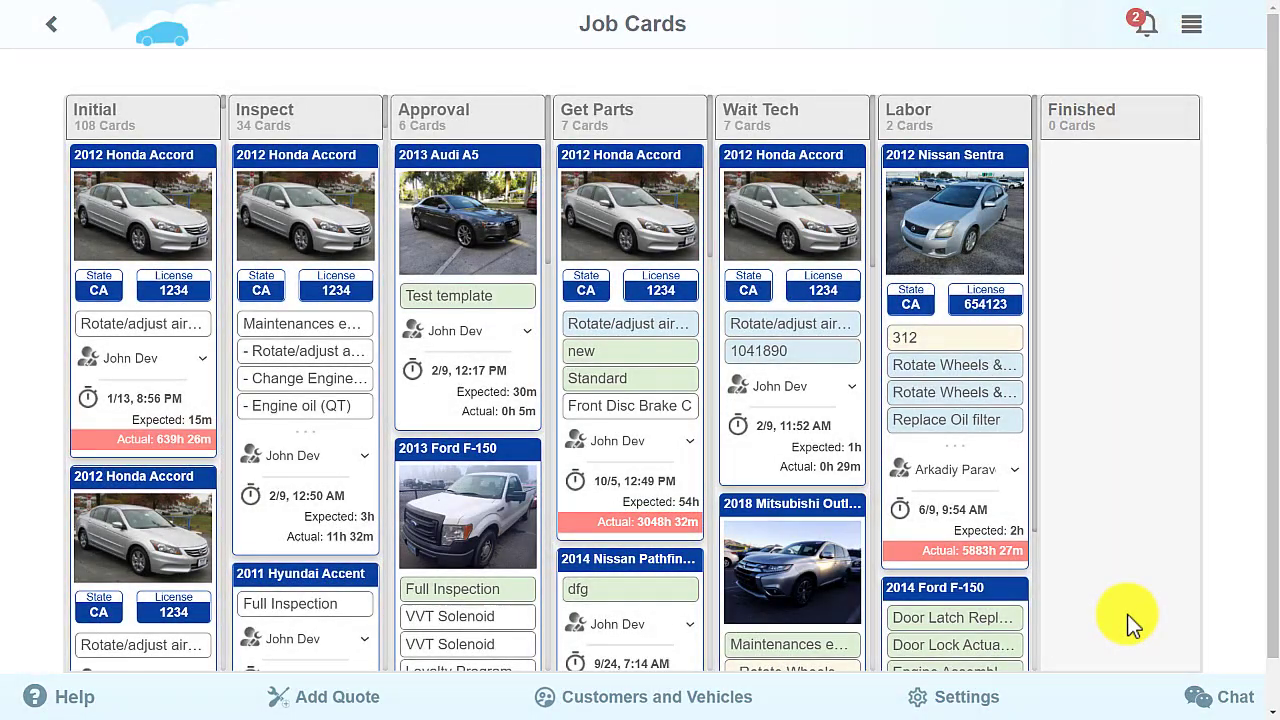
left_click(1190, 24)
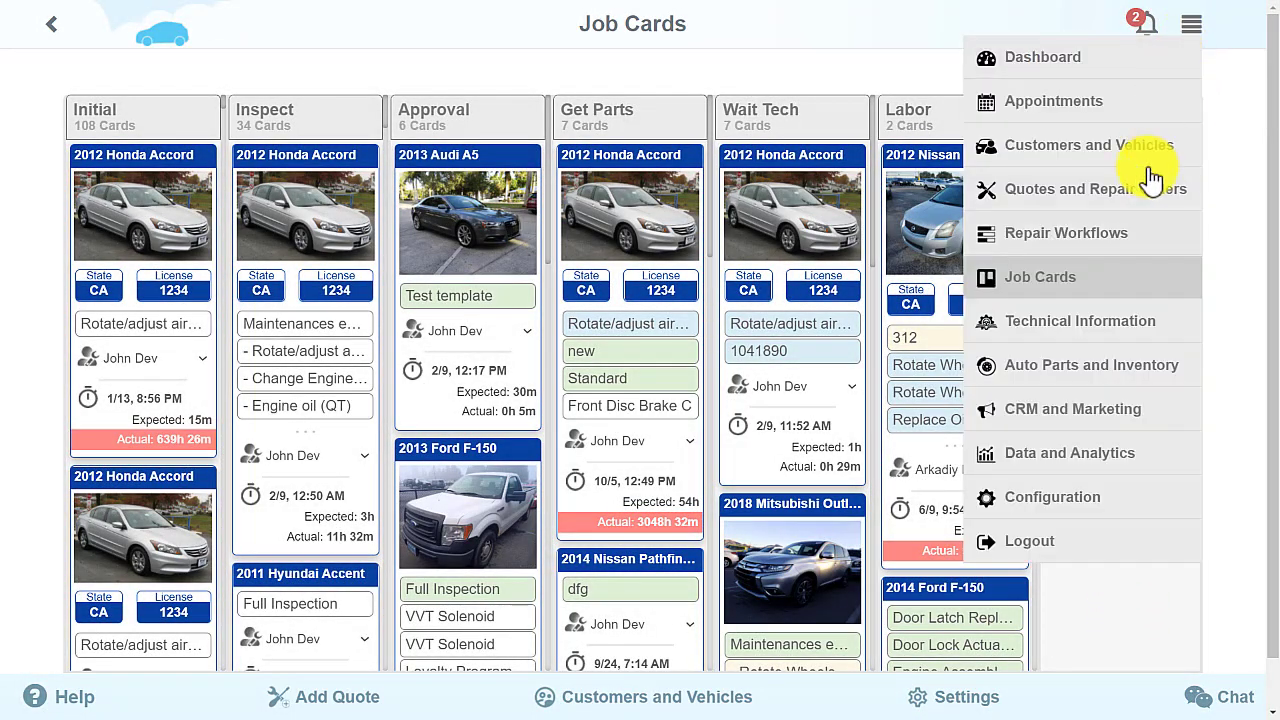
Open Configuration's Technical Tech Info page and scroll through the subscription plan table.
left_click(1052, 497)
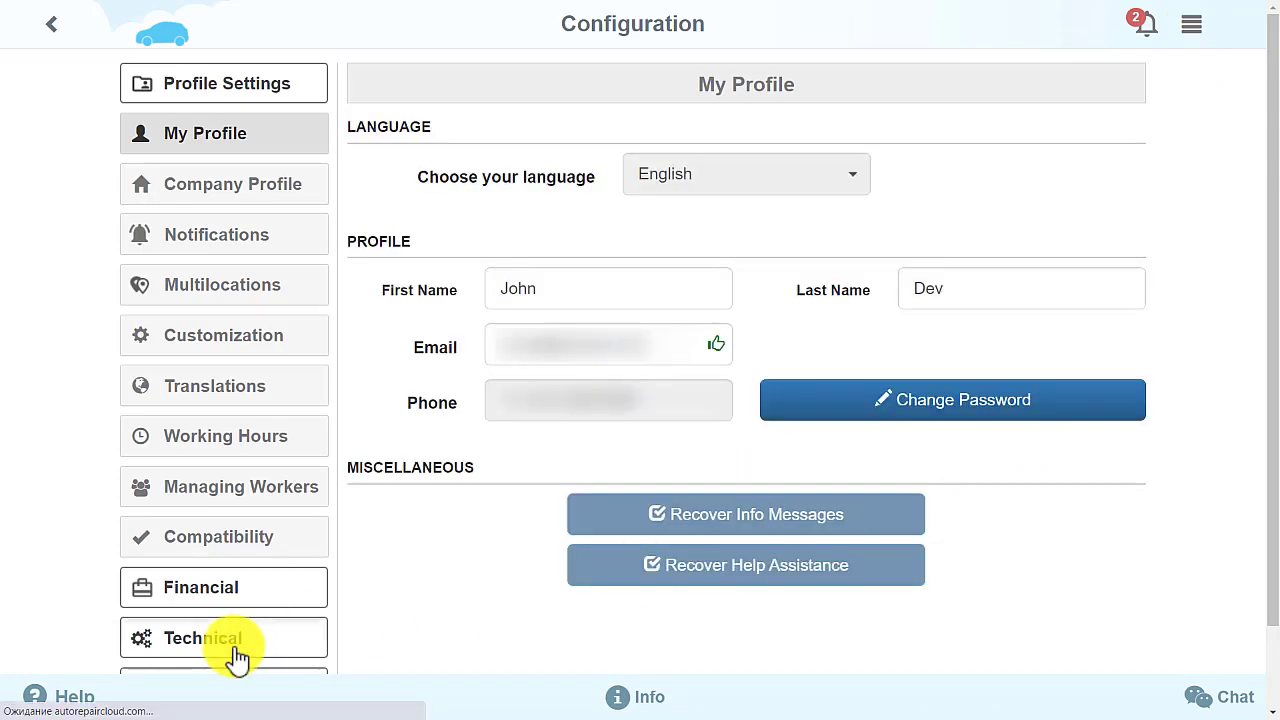
left_click(203, 638)
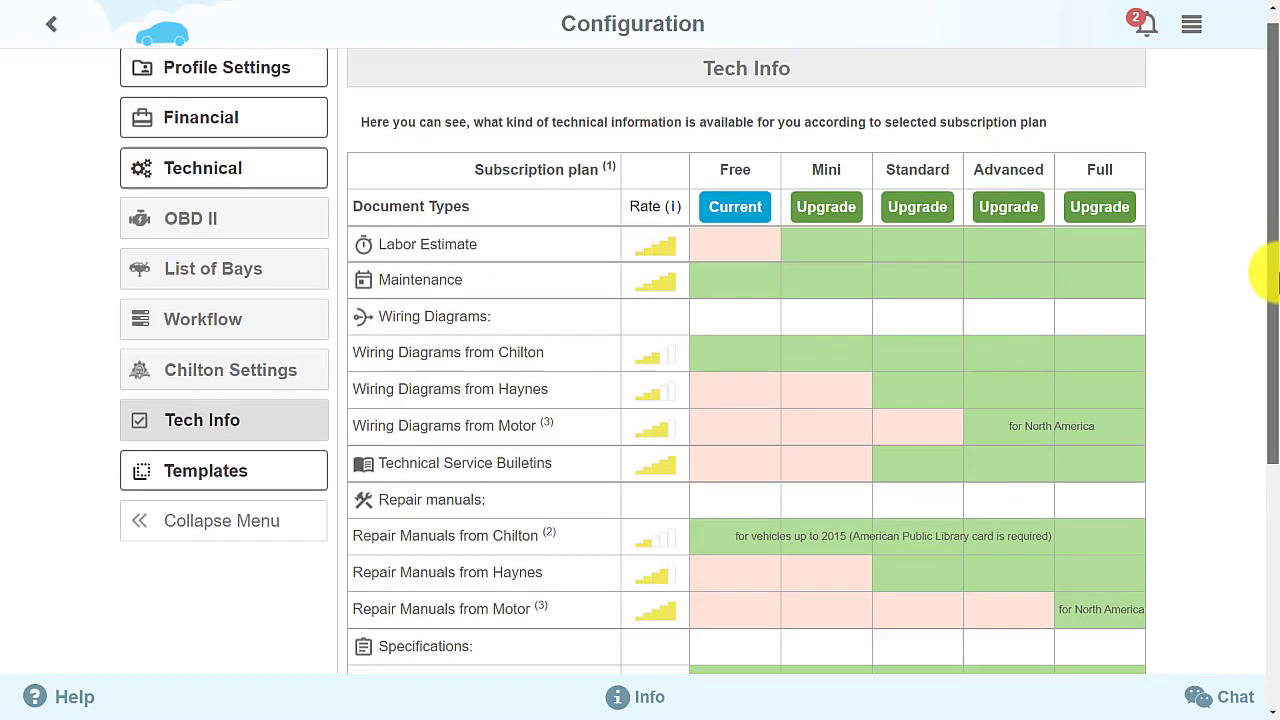
scroll("down", 3)
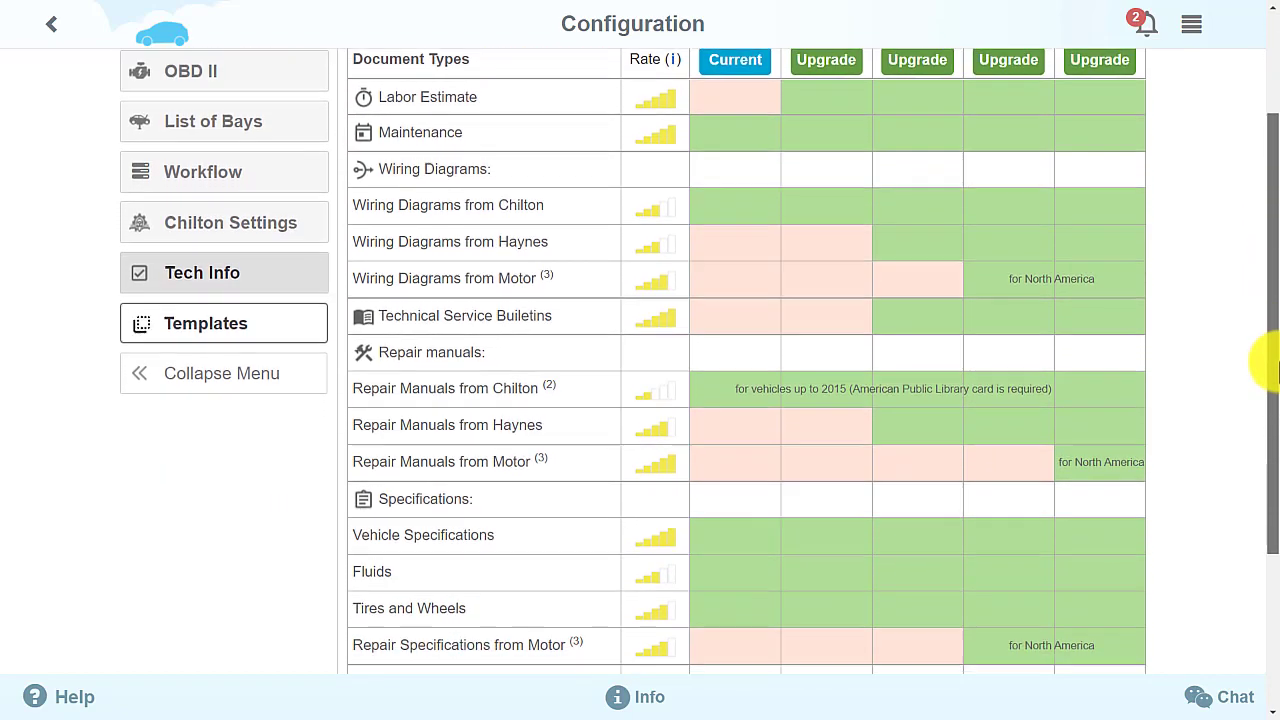
scroll("down", 3)
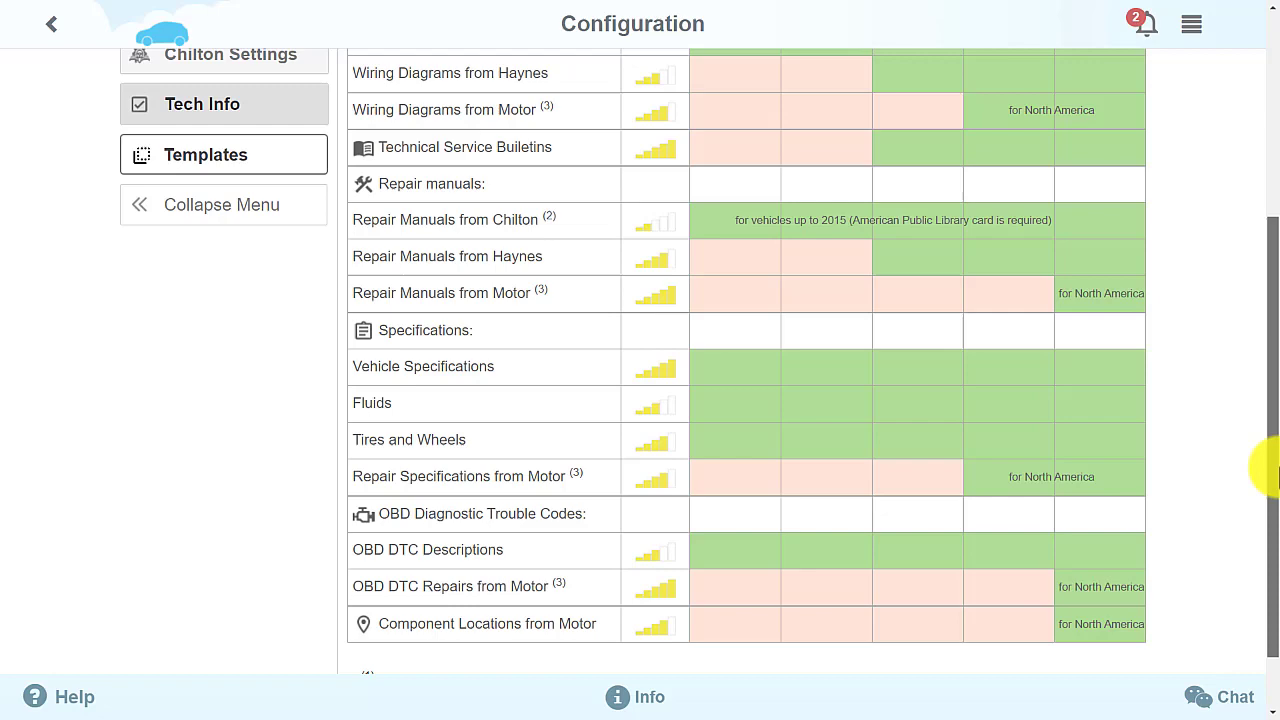
scroll("down", 3)
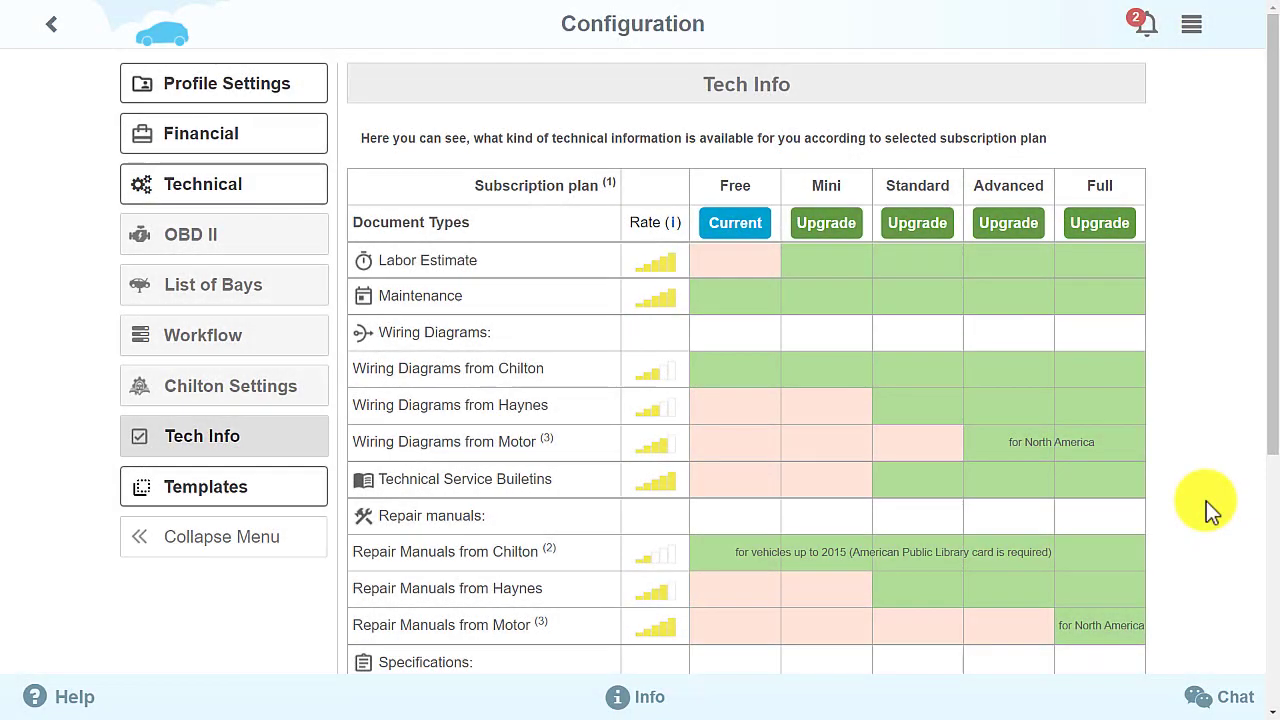
Create a new inspection template named 'Advanced inspection' and expand its UNDERHOOD section.
left_click(206, 486)
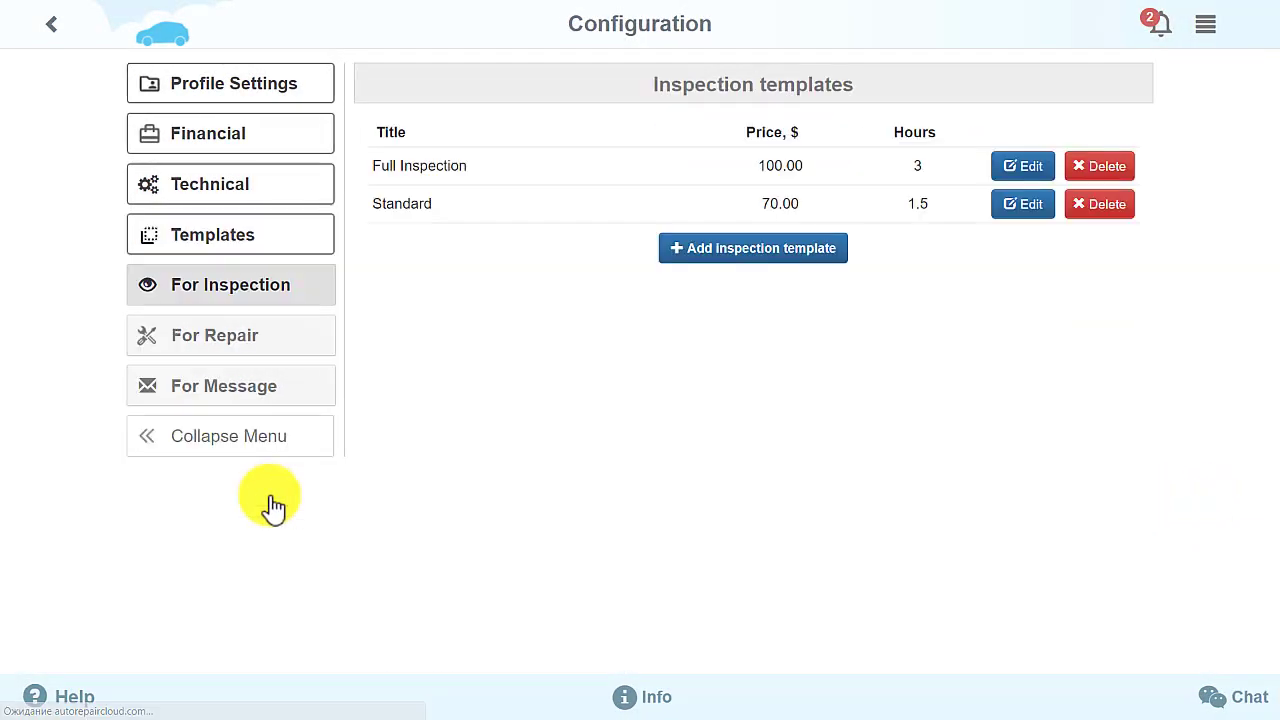
mouse_move(753, 248)
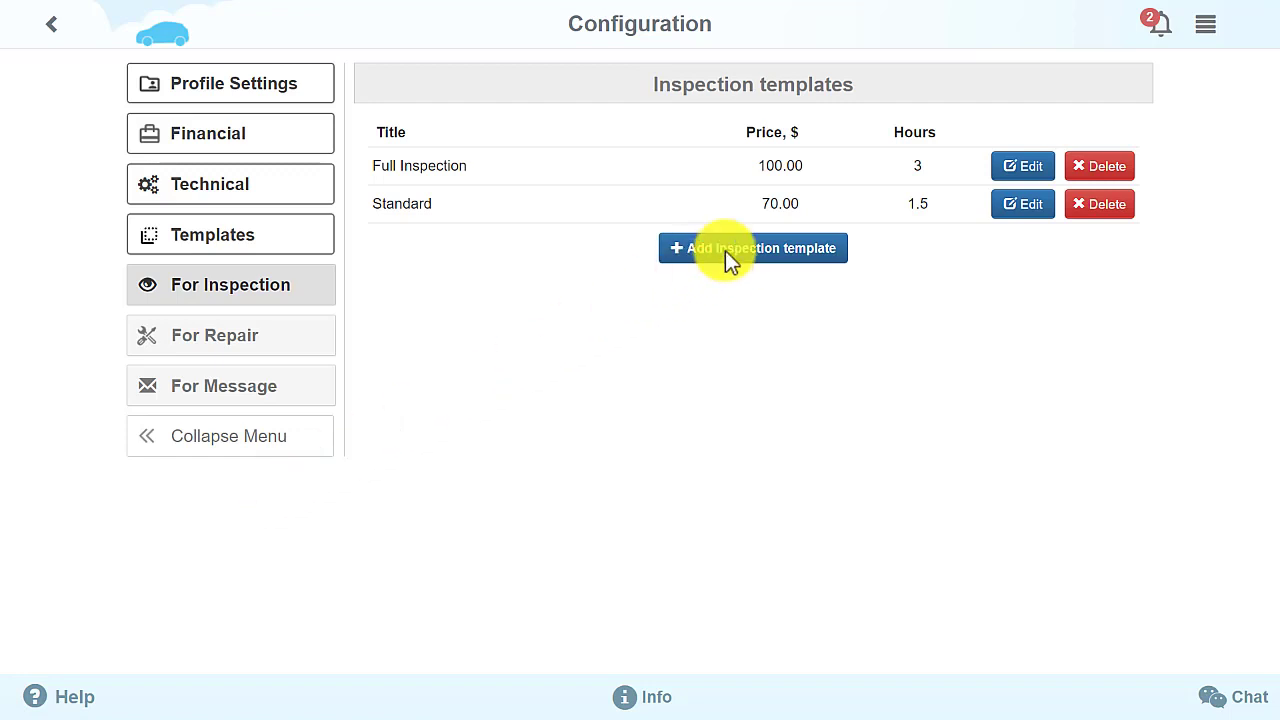
left_click(752, 248)
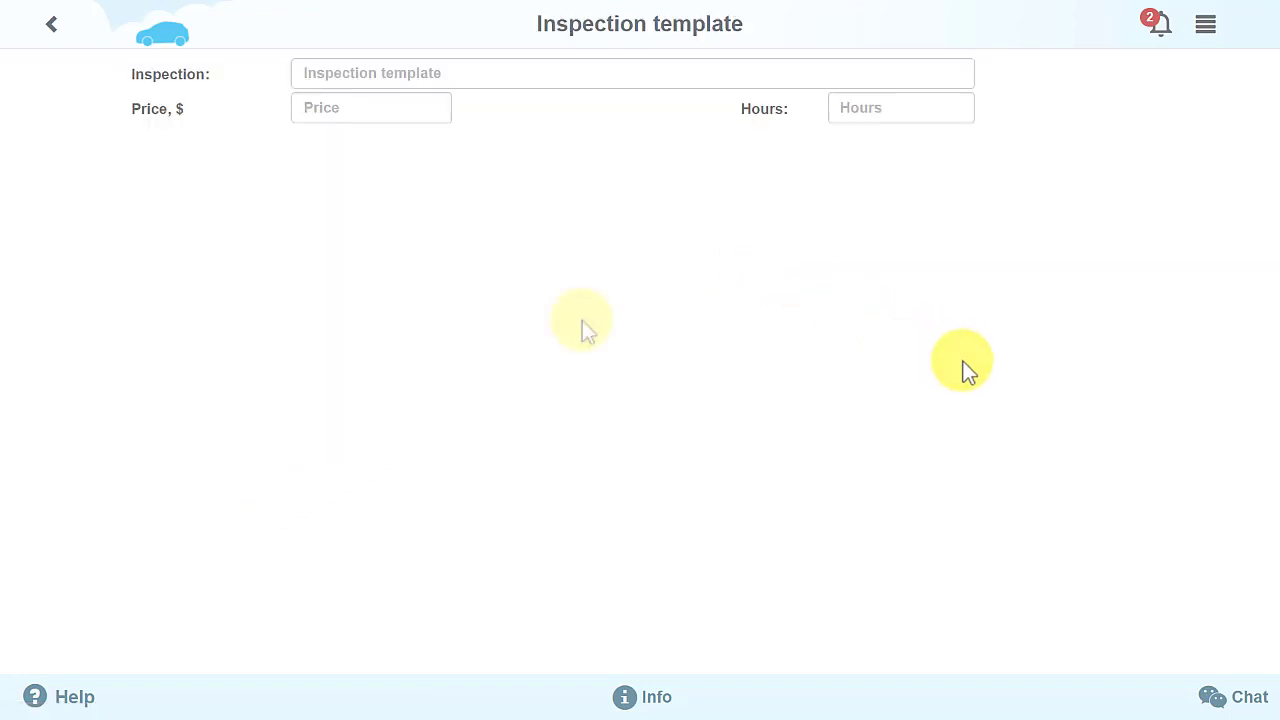
left_click(632, 73)
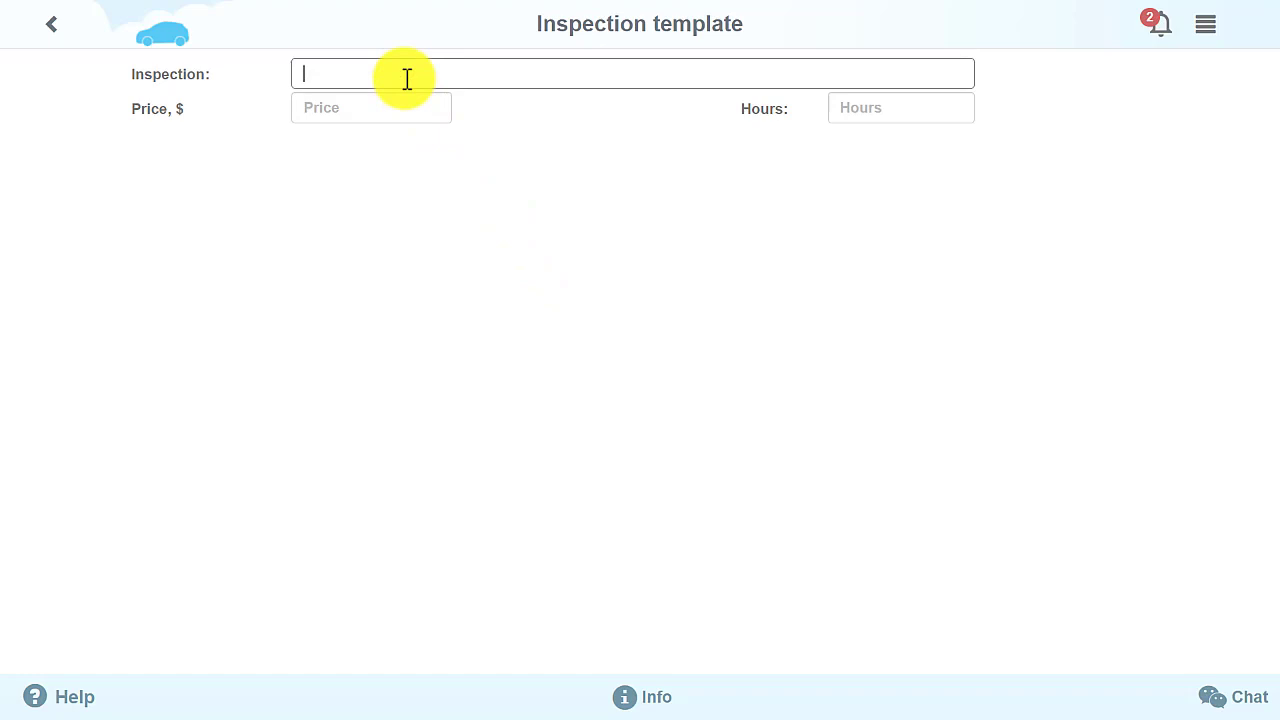
type("Advanced inspection")
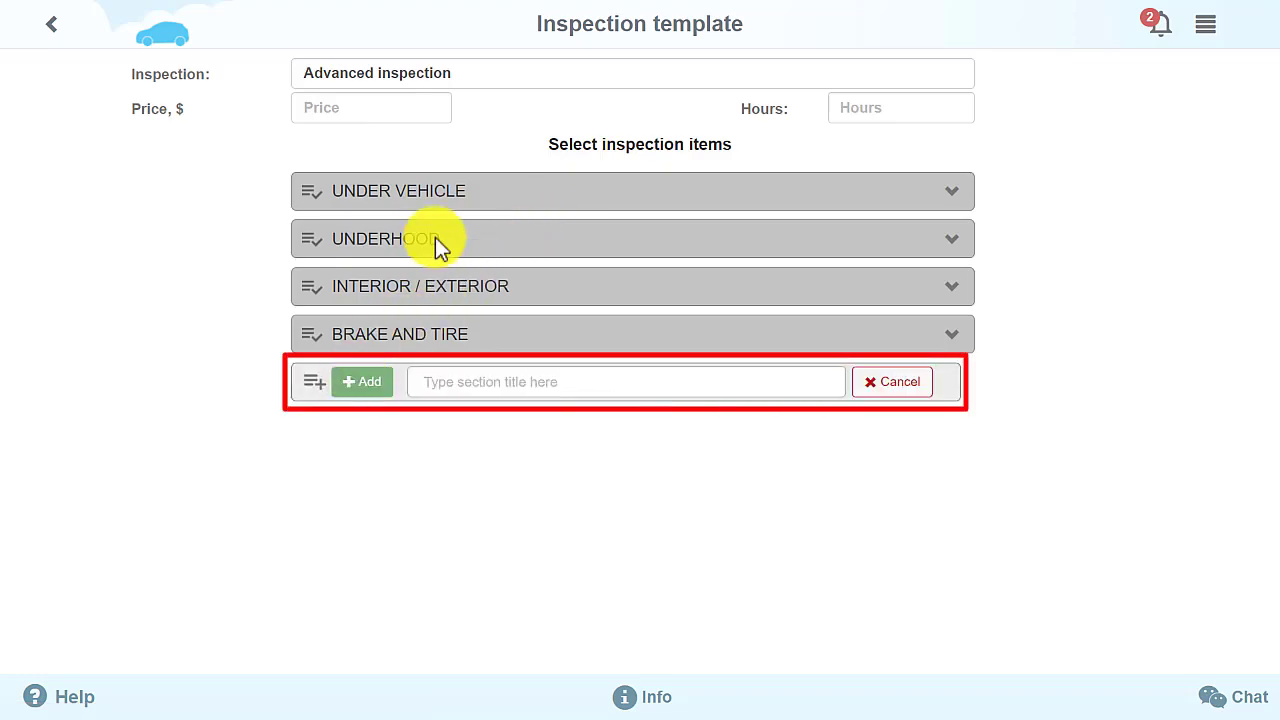
left_click(632, 238)
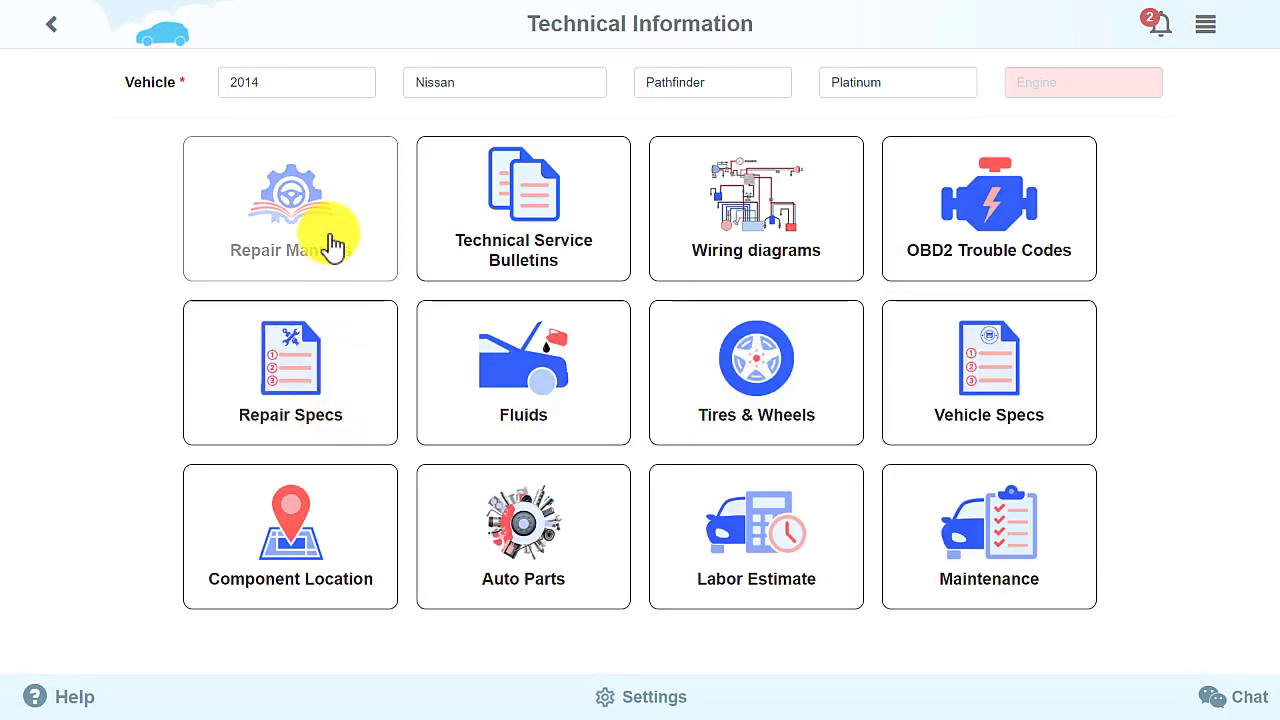
Open the Repair Manuals tile for the 2014 Nissan Pathfinder.
left_click(290, 208)
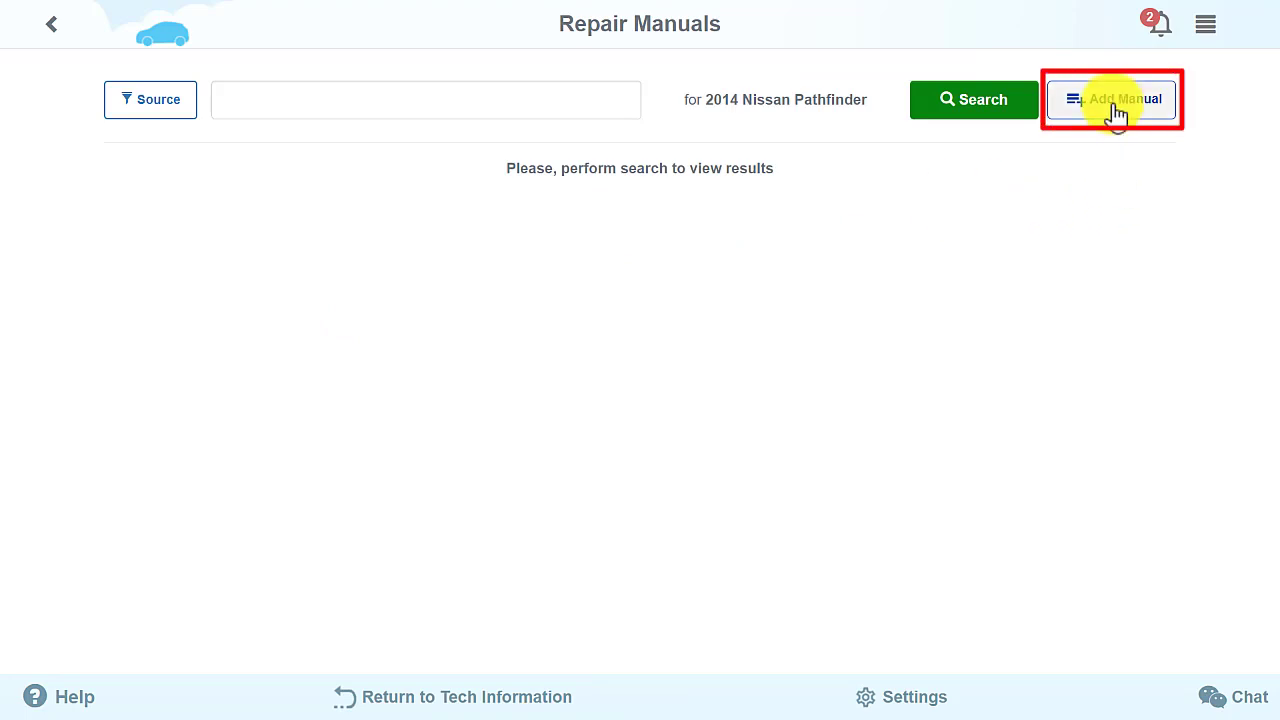
Add a custom manual with component 'Oil' and action 'Change', save it, and add a step.
left_click(1111, 99)
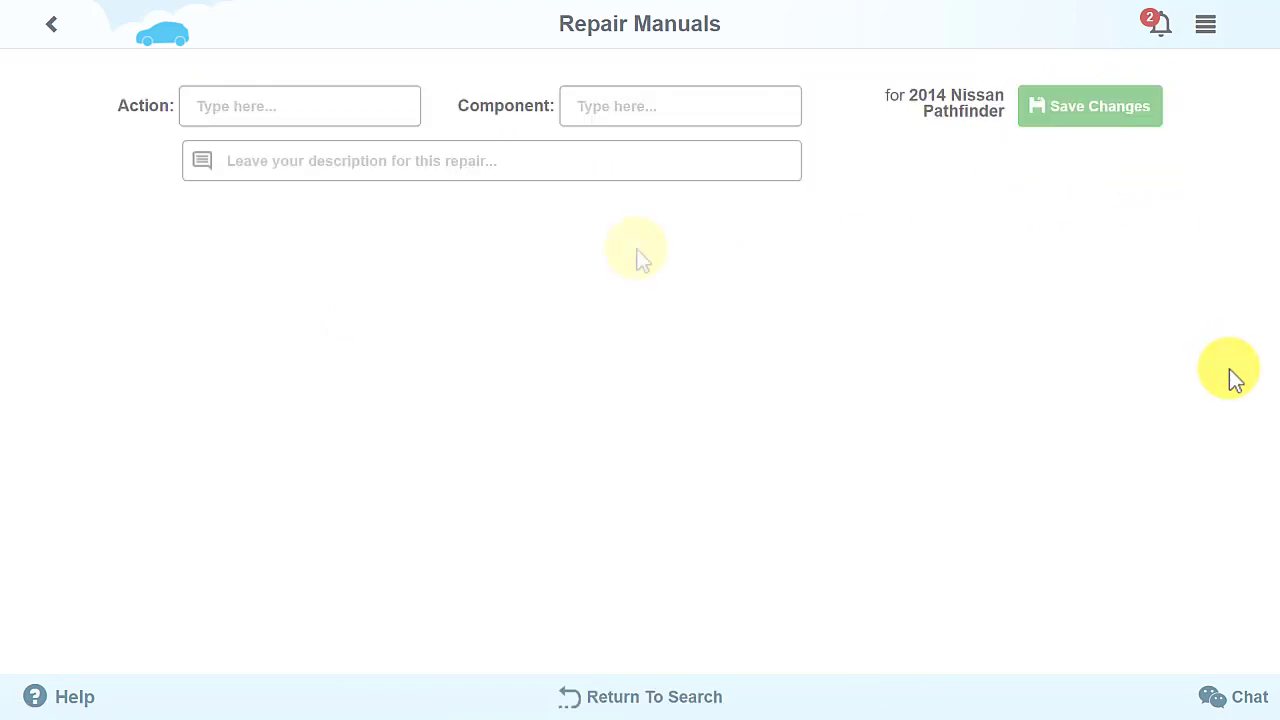
mouse_move(640, 248)
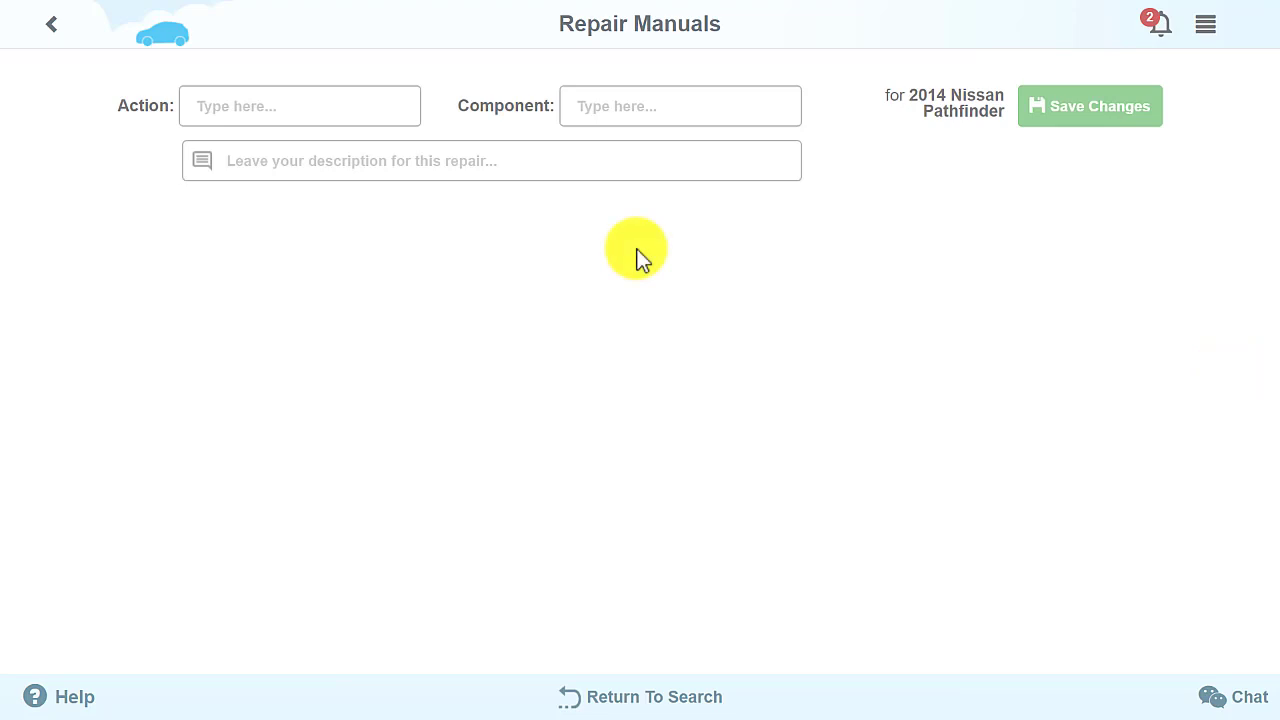
left_click(680, 106)
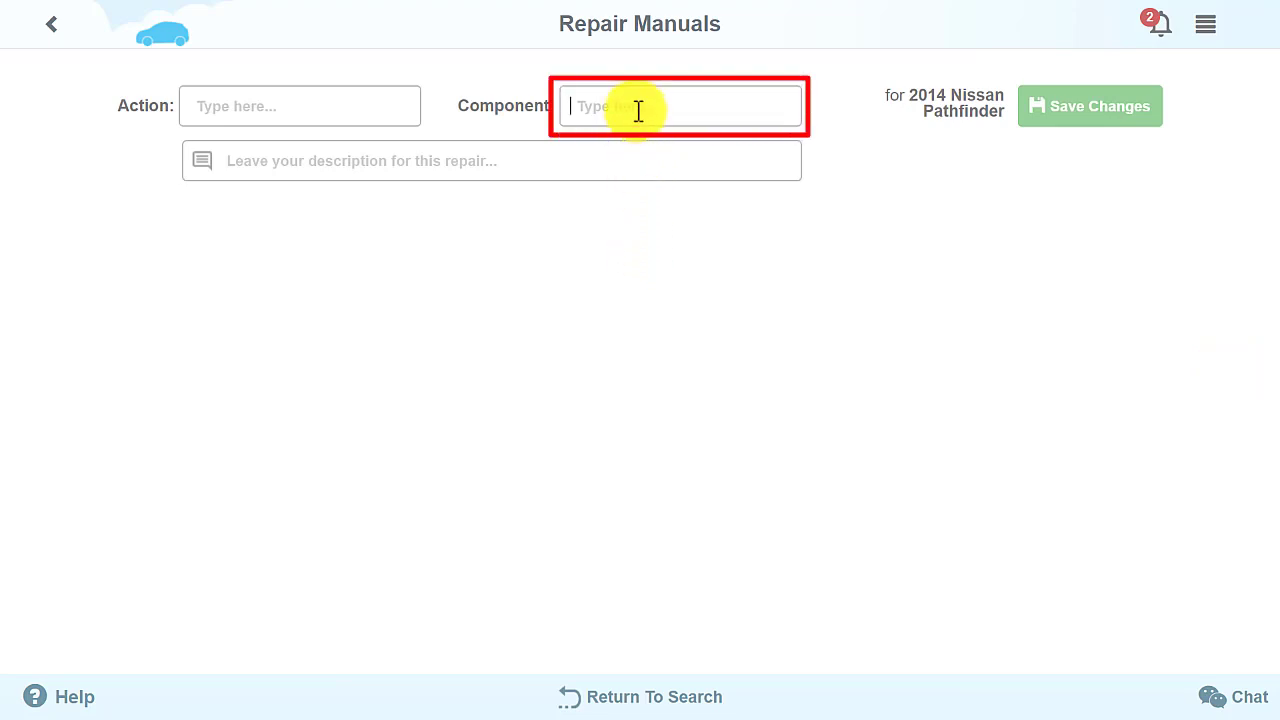
type("Oil")
left_click(300, 106)
type("Chan")
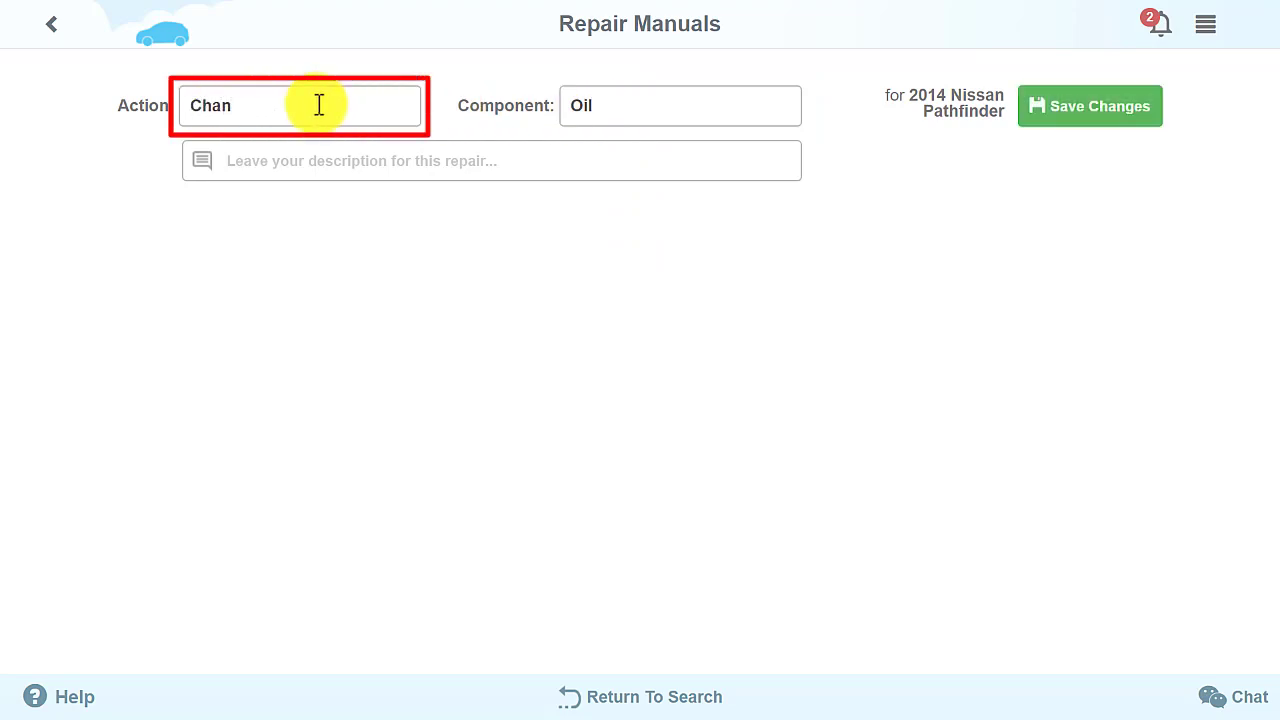
type("ge")
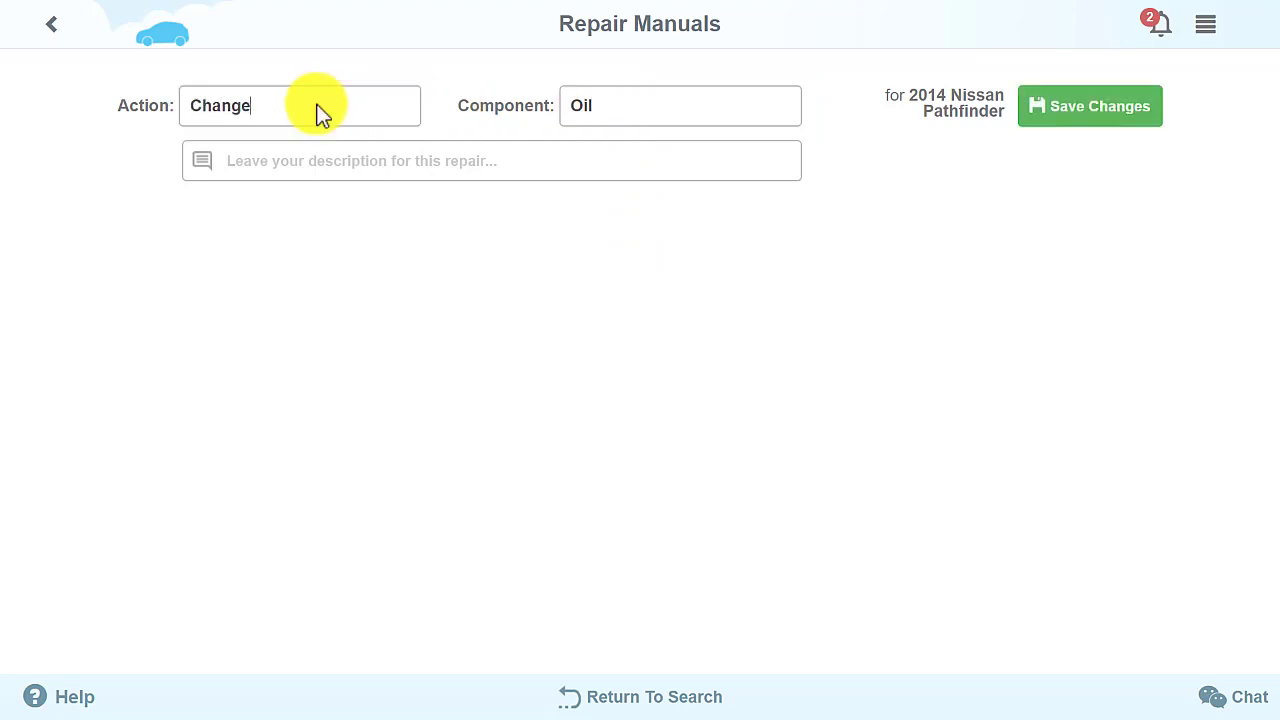
left_click(1089, 105)
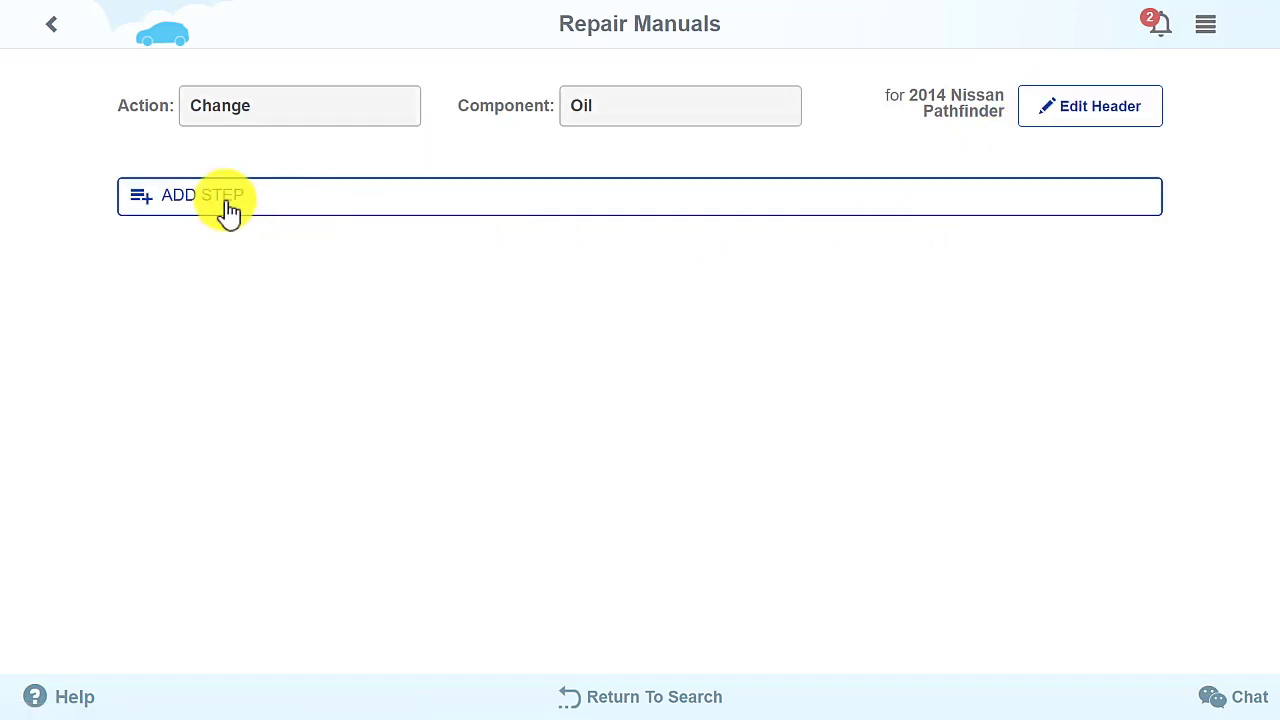
left_click(230, 196)
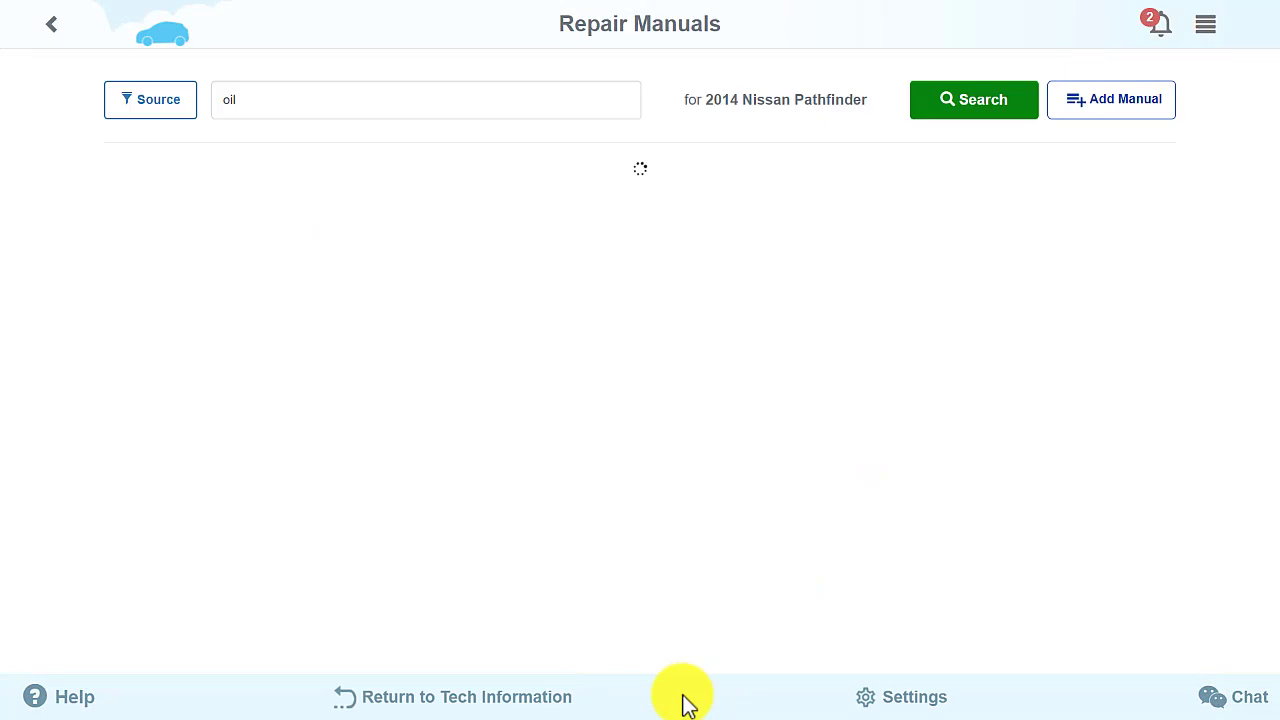
Search the manuals for 'oil' and open the ARC Oil Change result.
left_click(973, 99)
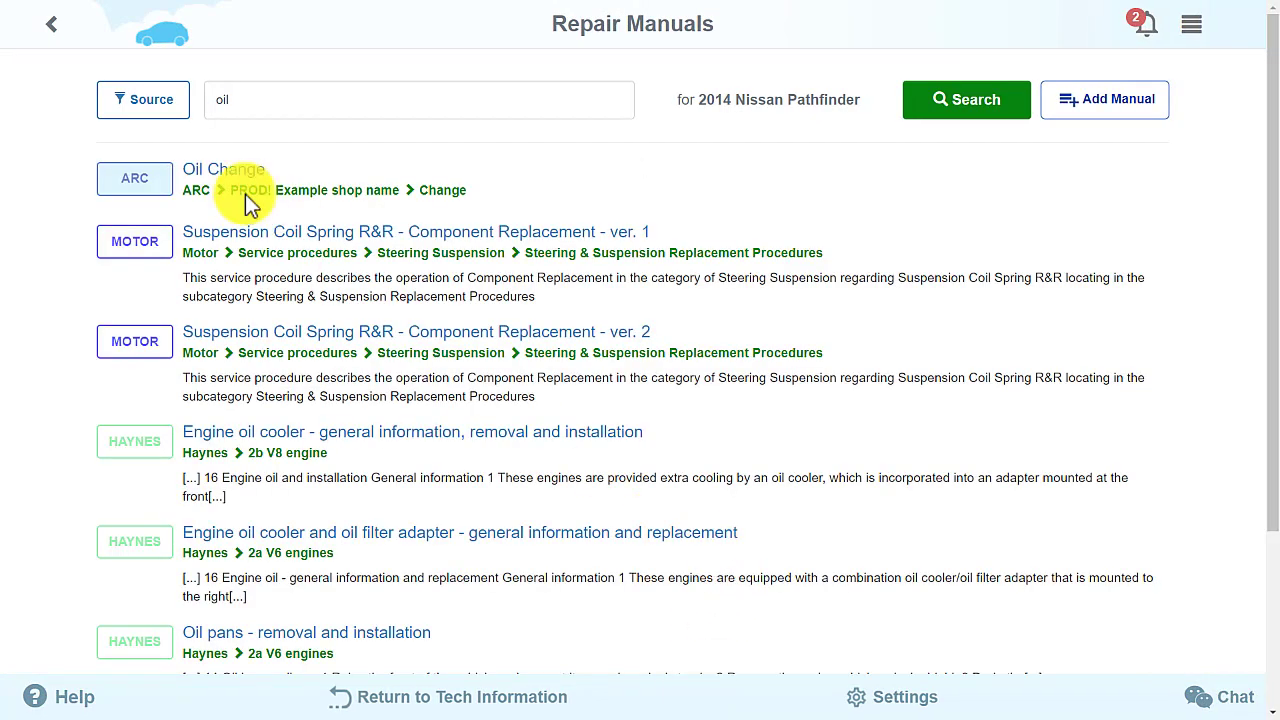
left_click(223, 168)
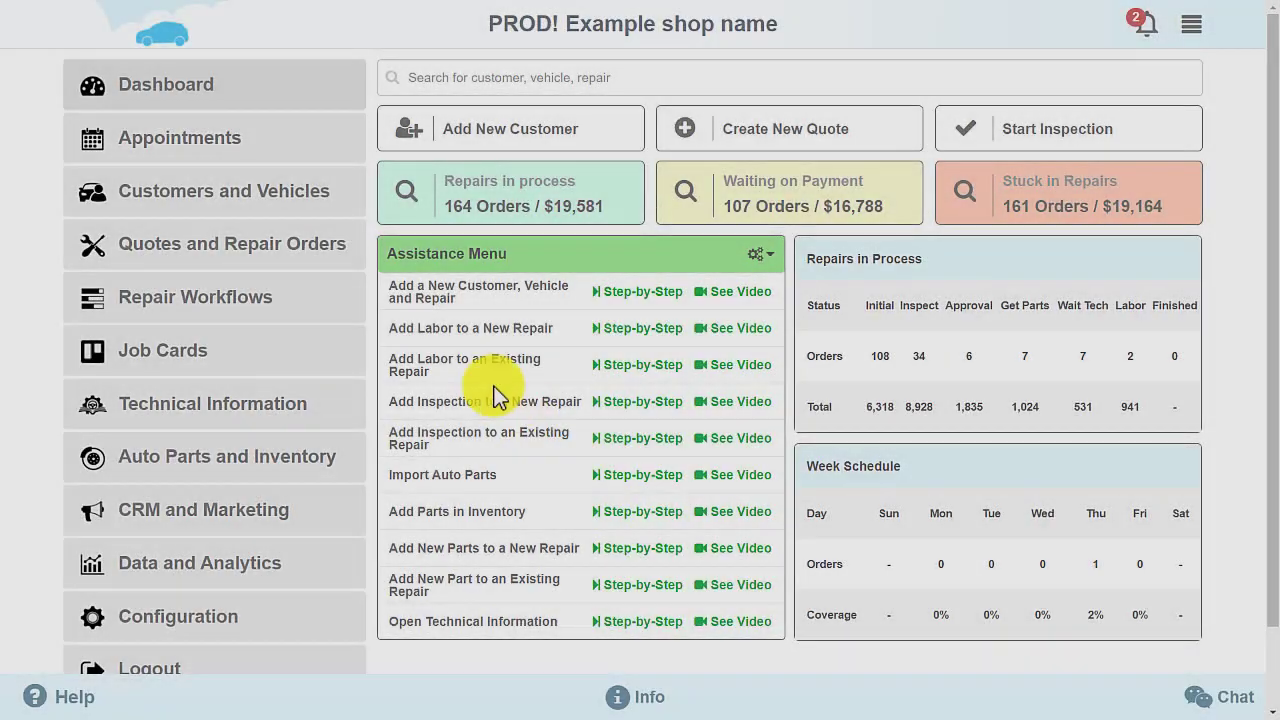
Go from the Dashboard to the Customers and Vehicles list.
left_click(224, 191)
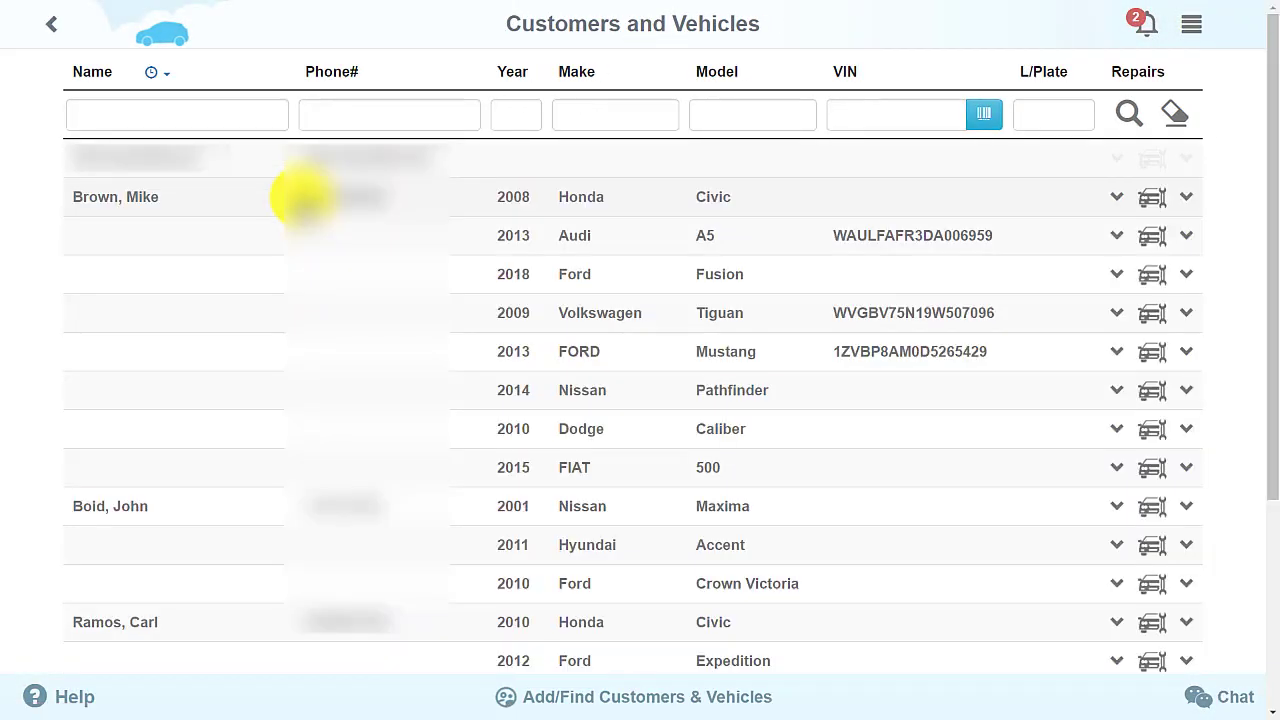
mouse_move(508, 200)
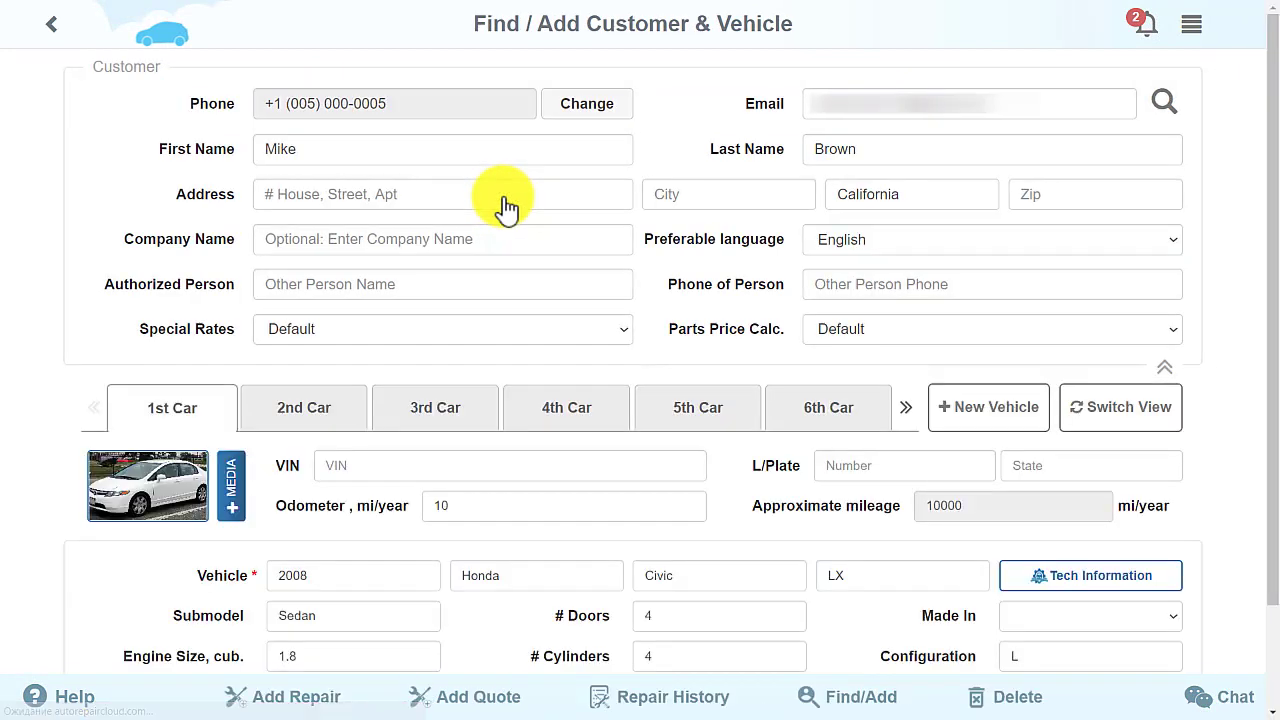
mouse_move(838, 293)
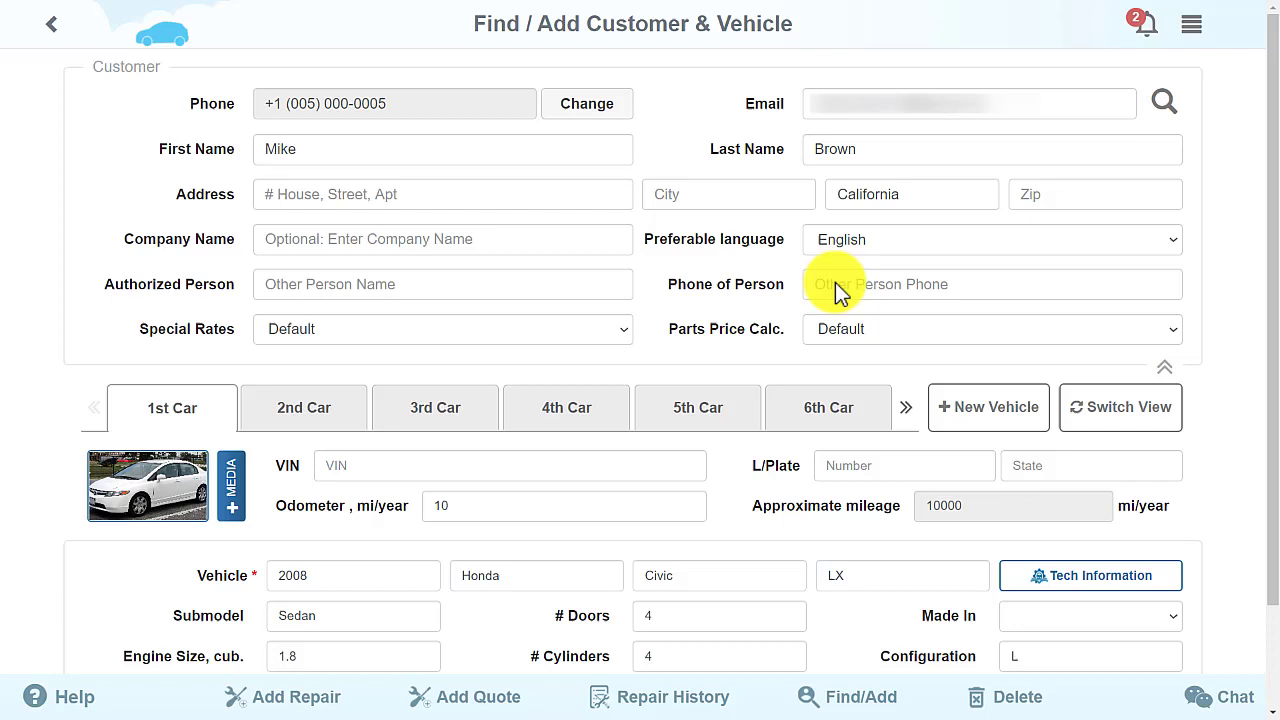
mouse_move(1168, 378)
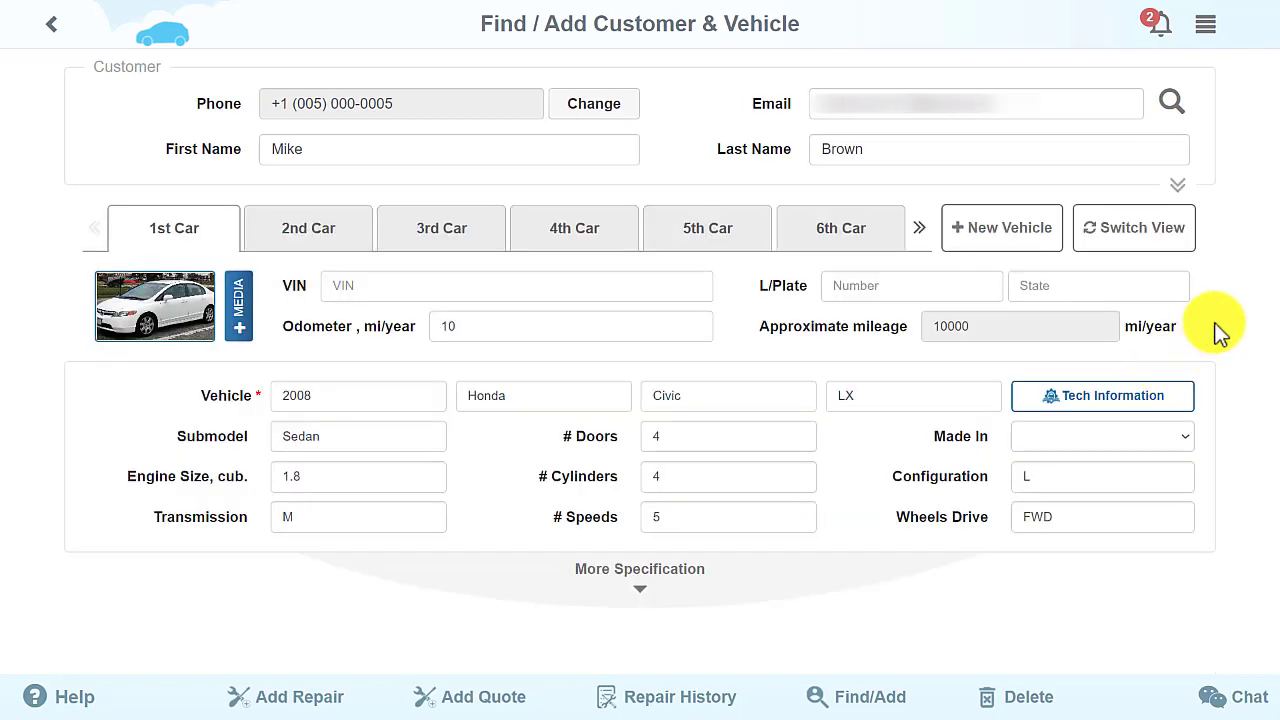
mouse_move(1203, 316)
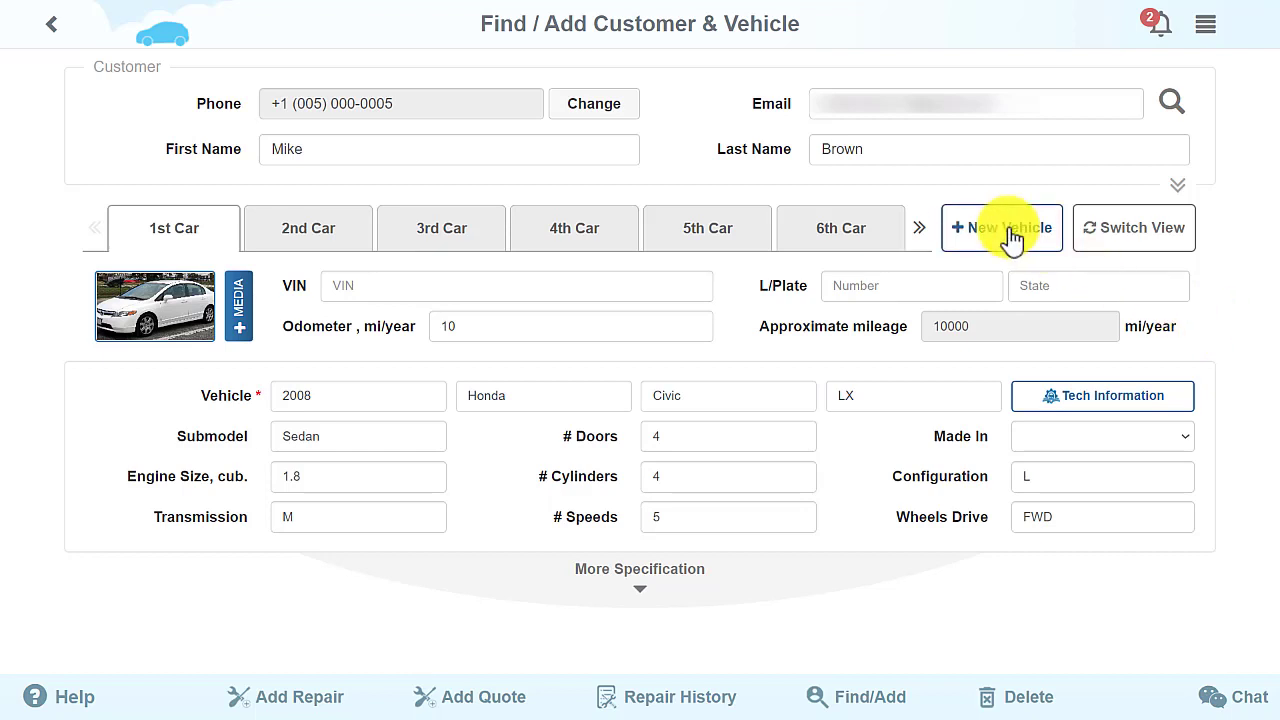
left_click(1001, 227)
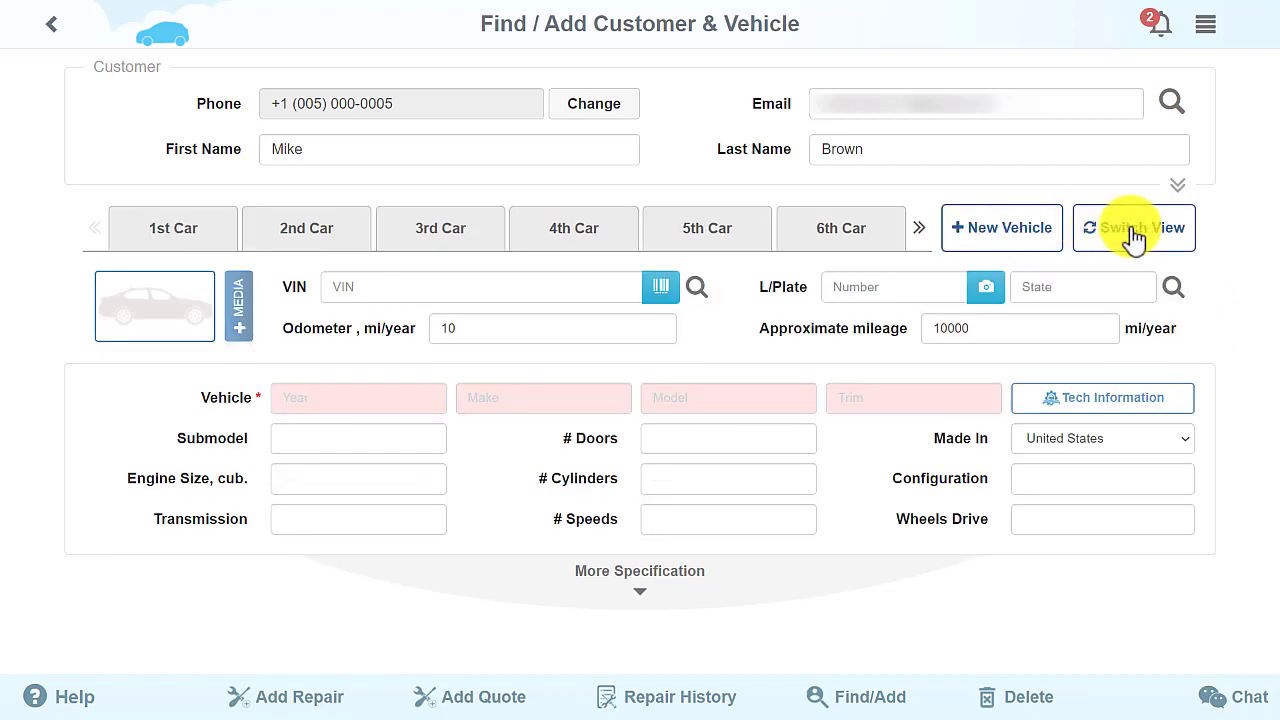
left_click(1001, 227)
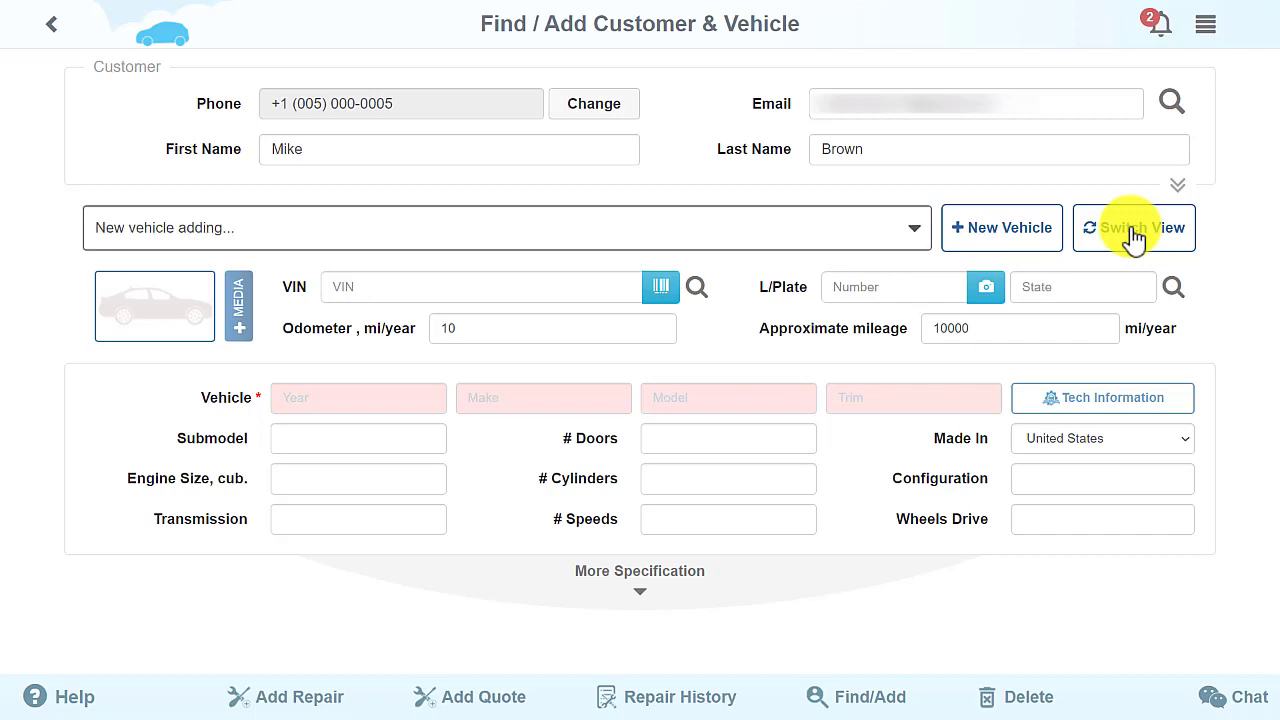
mouse_move(1002, 228)
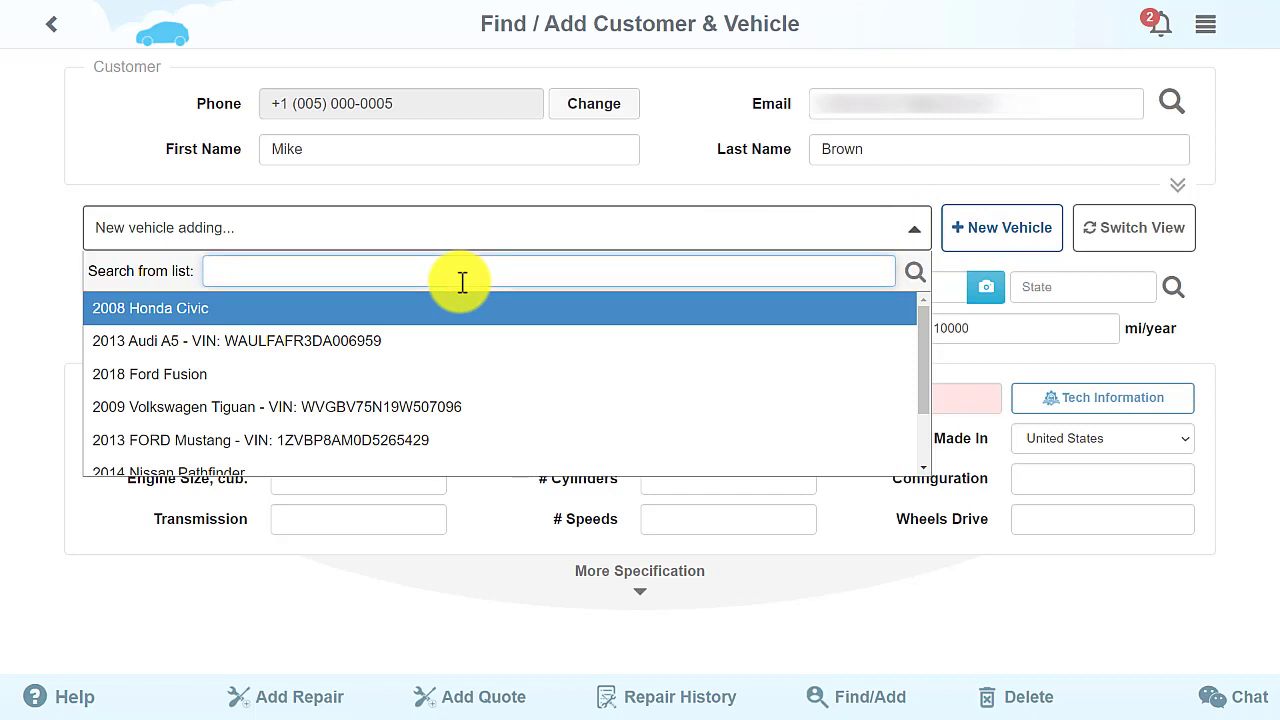
type("2013")
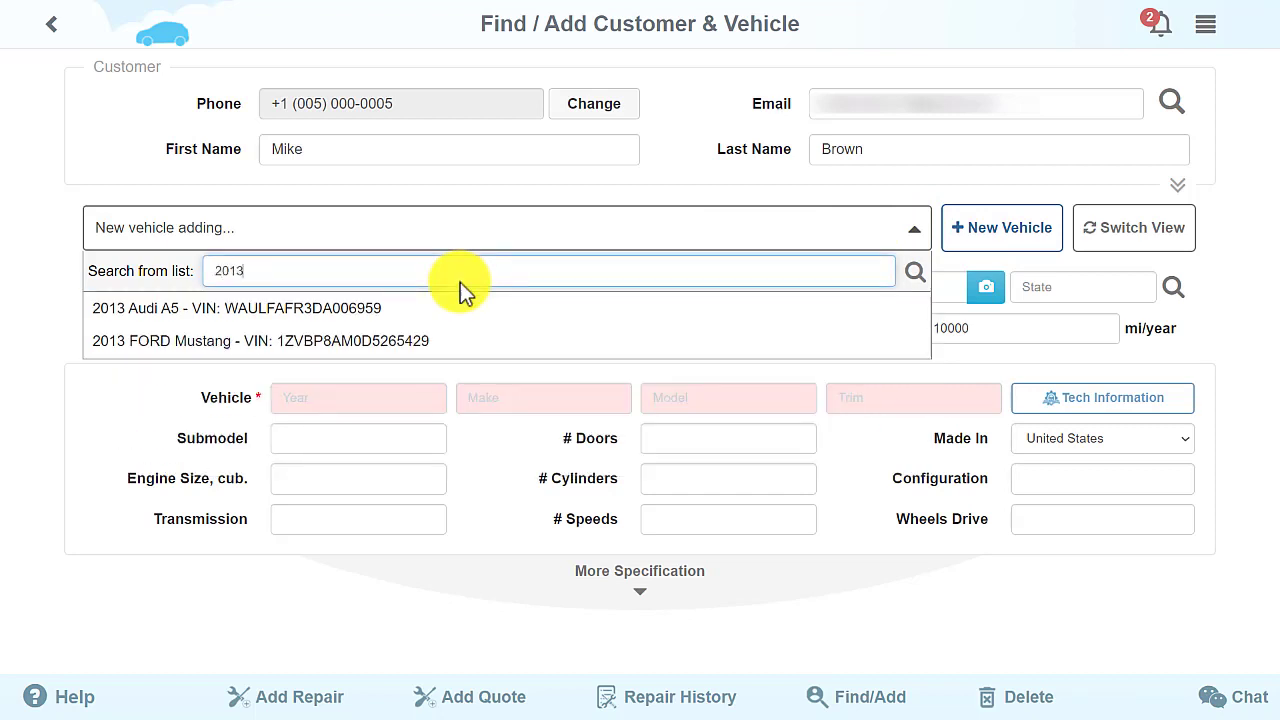
left_click(259, 340)
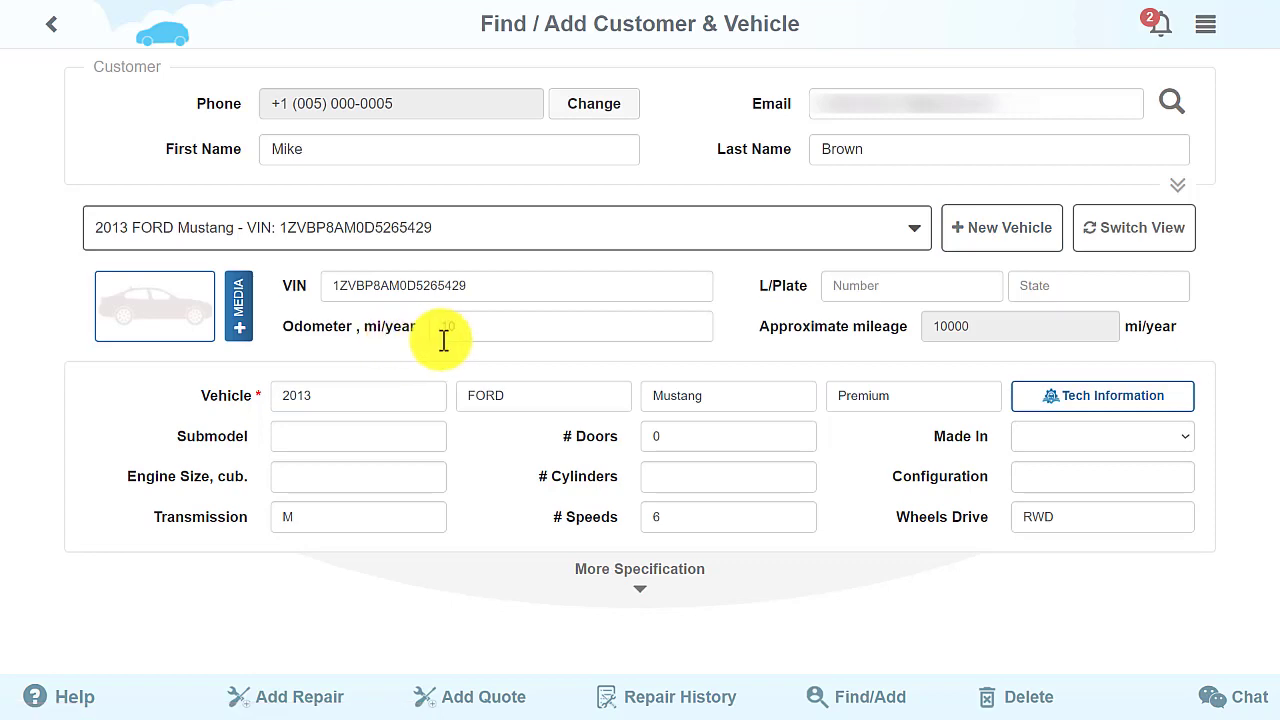
type("10")
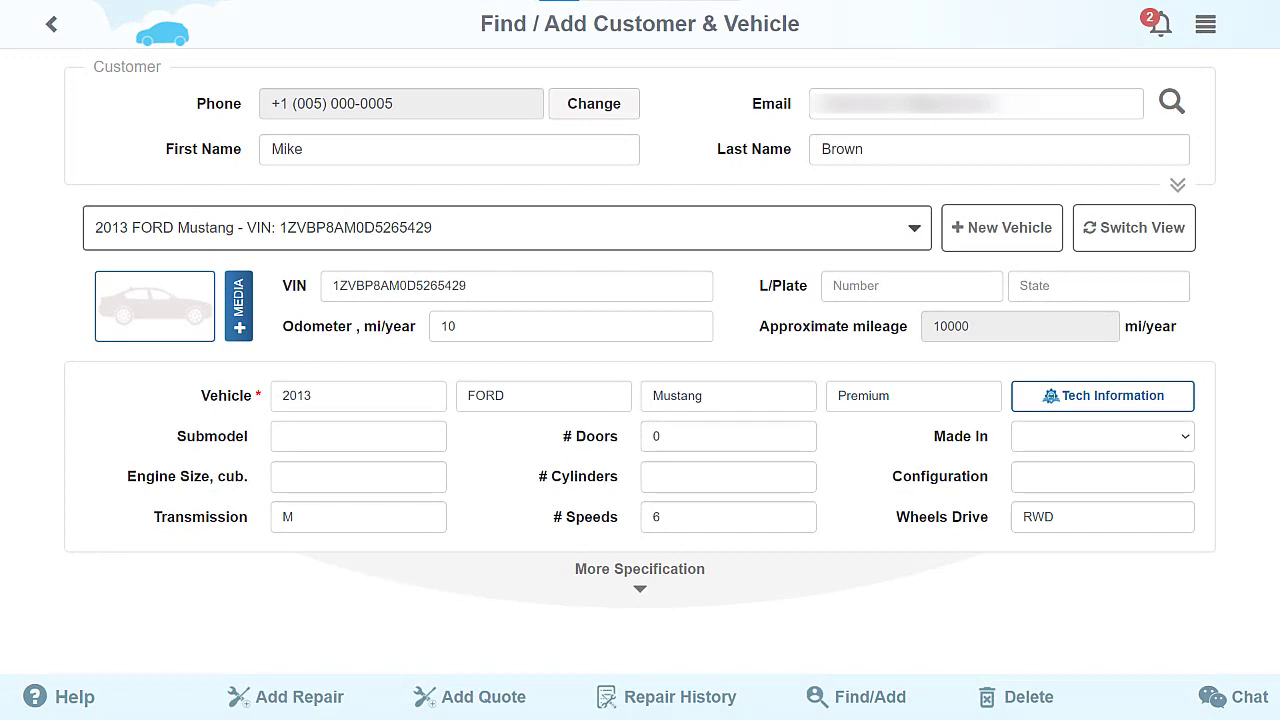
left_click(299, 696)
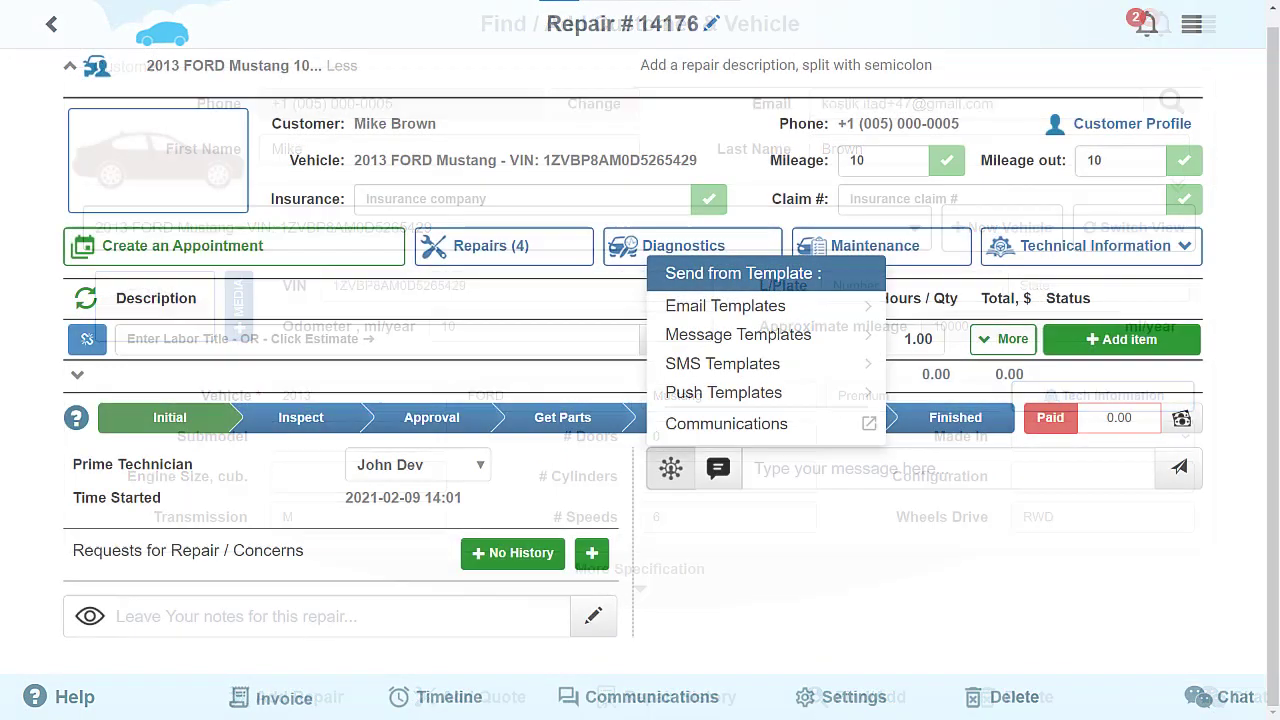